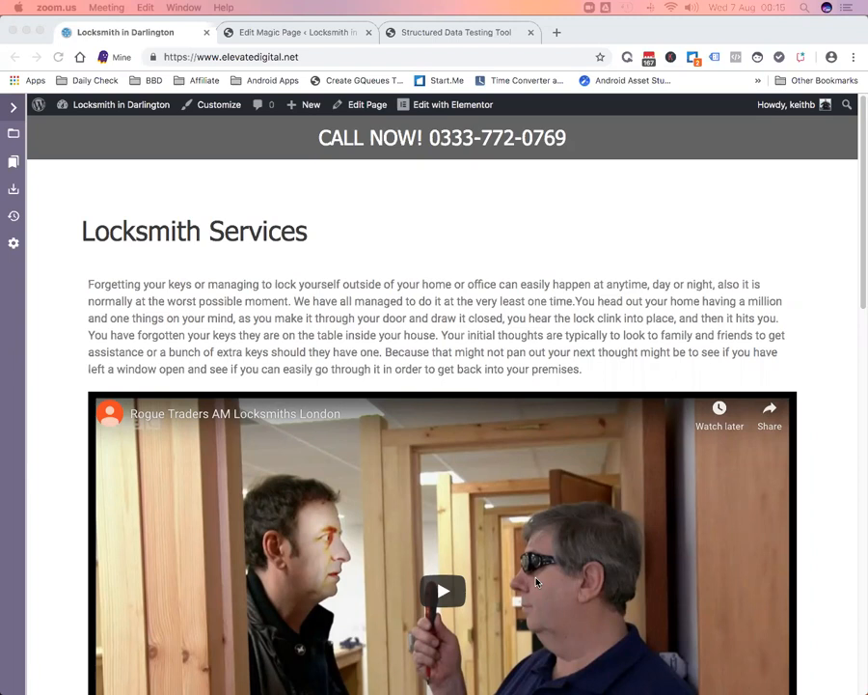
Step: Scroll the Darlington page down to its nearby areas and follow the Pierremont link
scroll(down, 3)
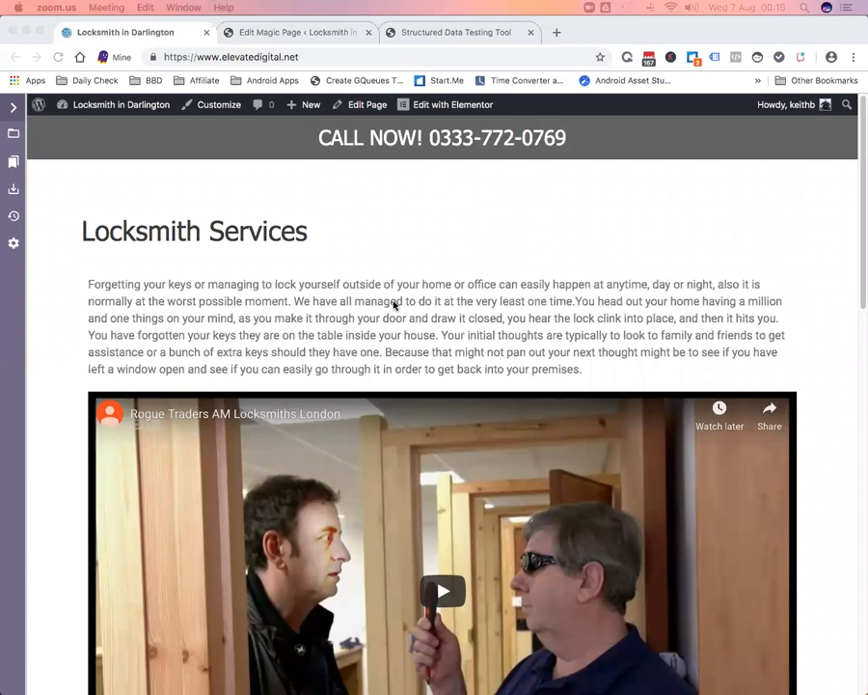
scroll(down, 3)
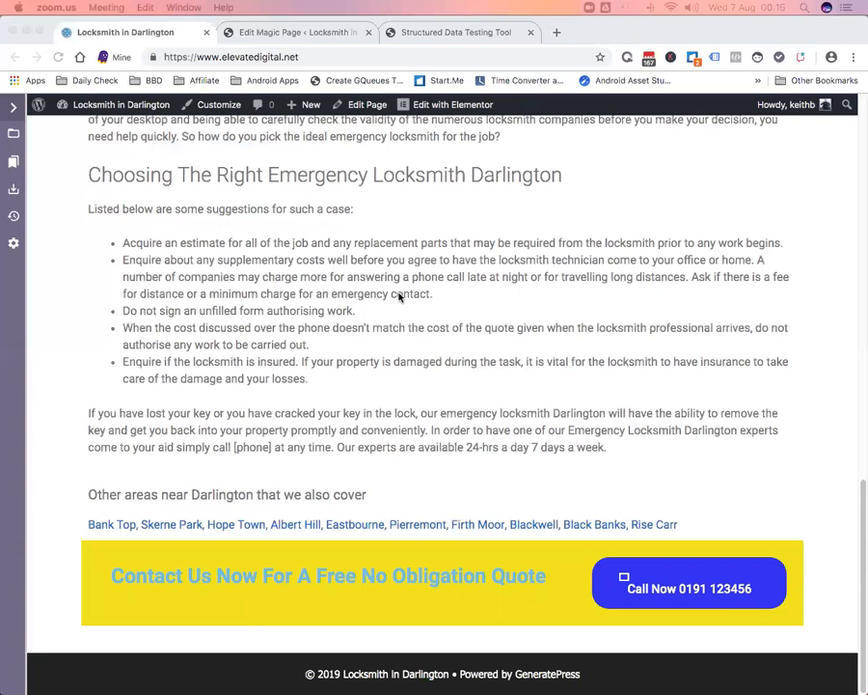
click(418, 524)
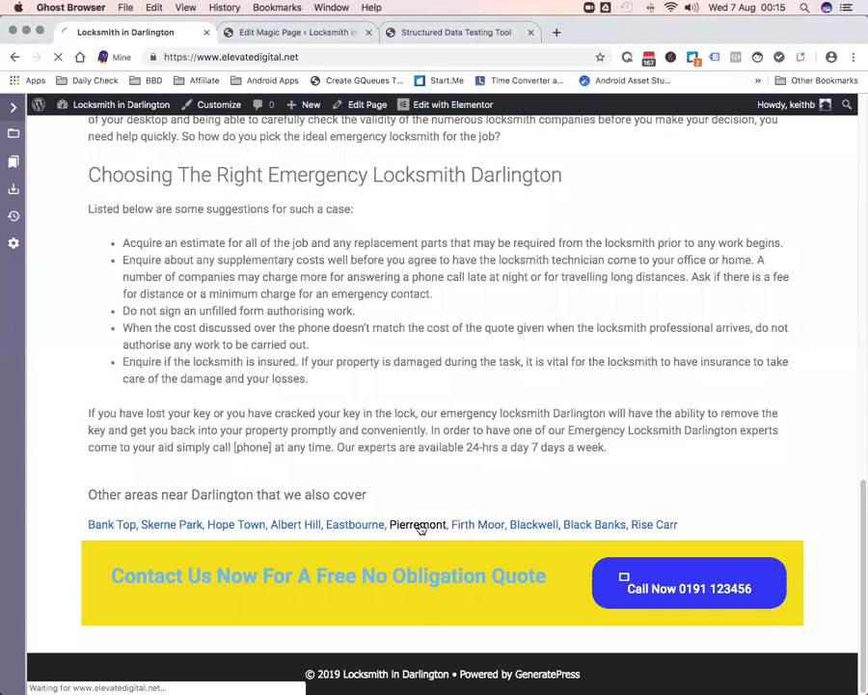
Step: Load the Pierremont page and scroll to its embedded Fred Dibnah chimney video
click(417, 523)
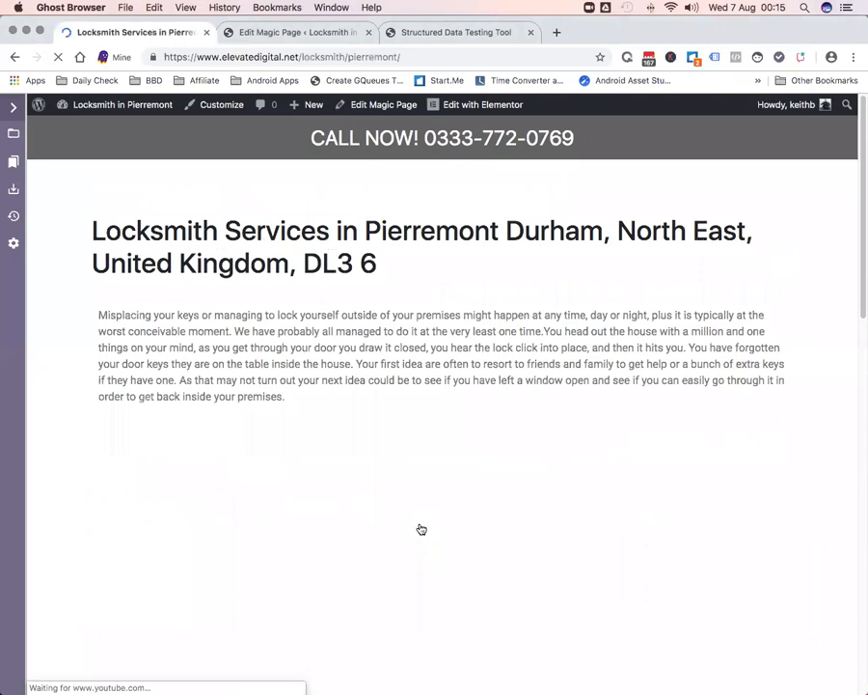
scroll(down, 3)
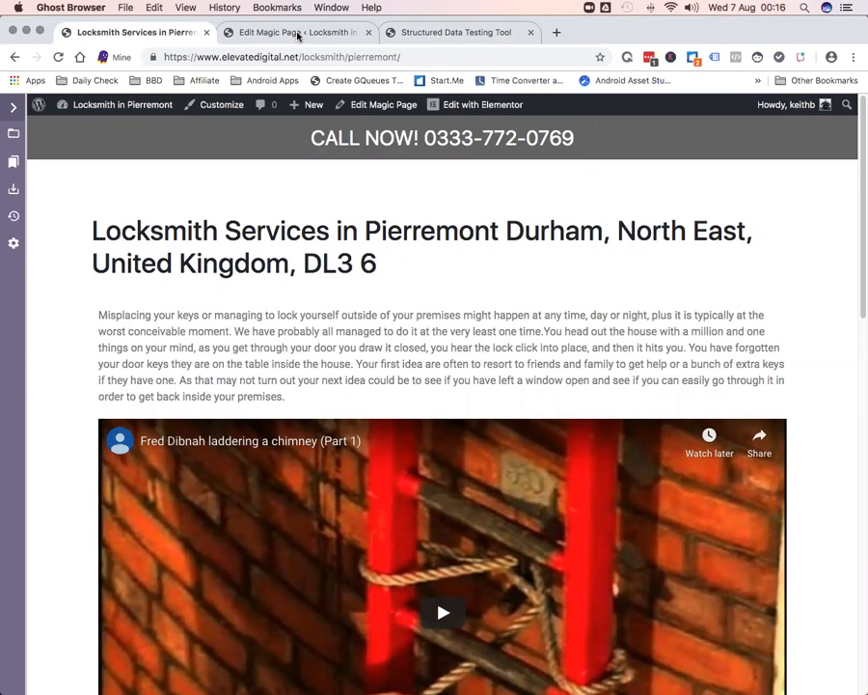
Step: From the Edit Magic Page tab, launch the template in Elementor
click(289, 32)
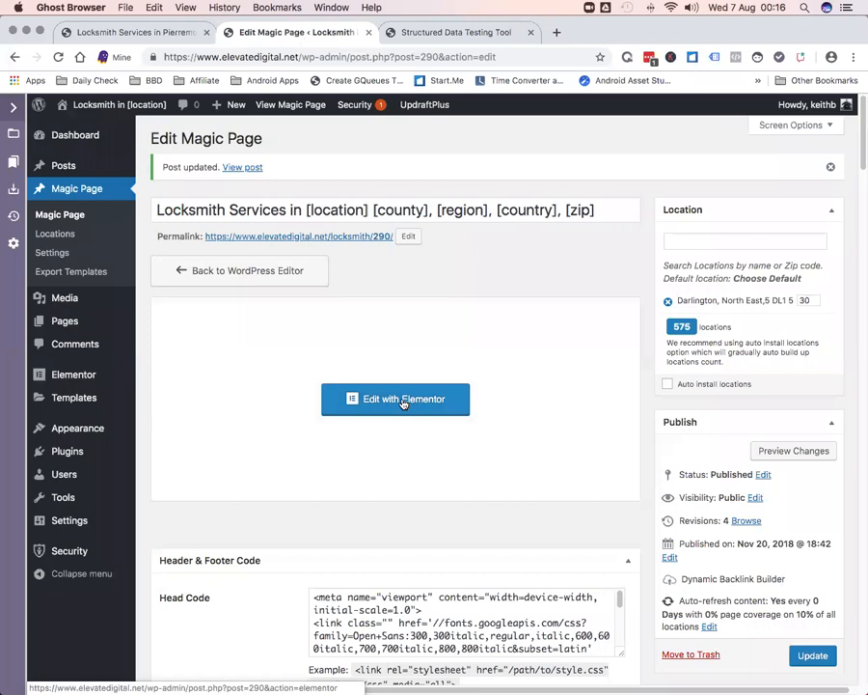
click(396, 398)
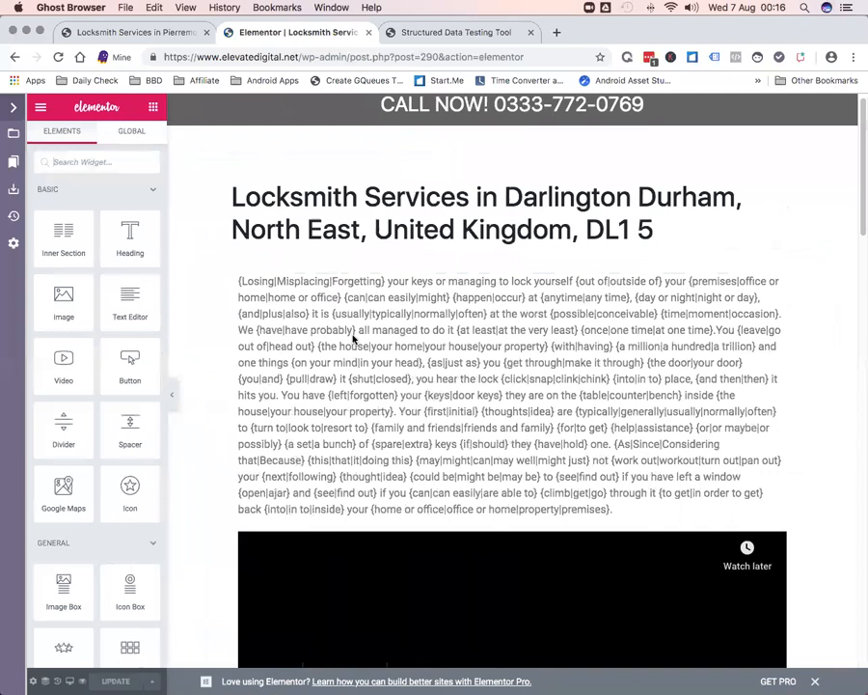
Step: Select the video text widget and view its HTML with the VideoObject JSON-LD script
scroll(down, 3)
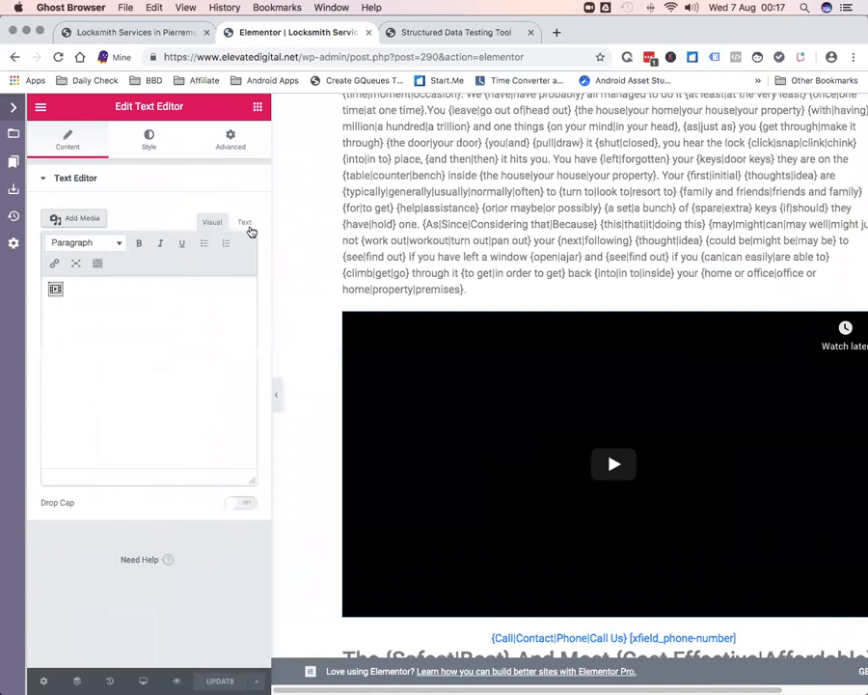
click(244, 222)
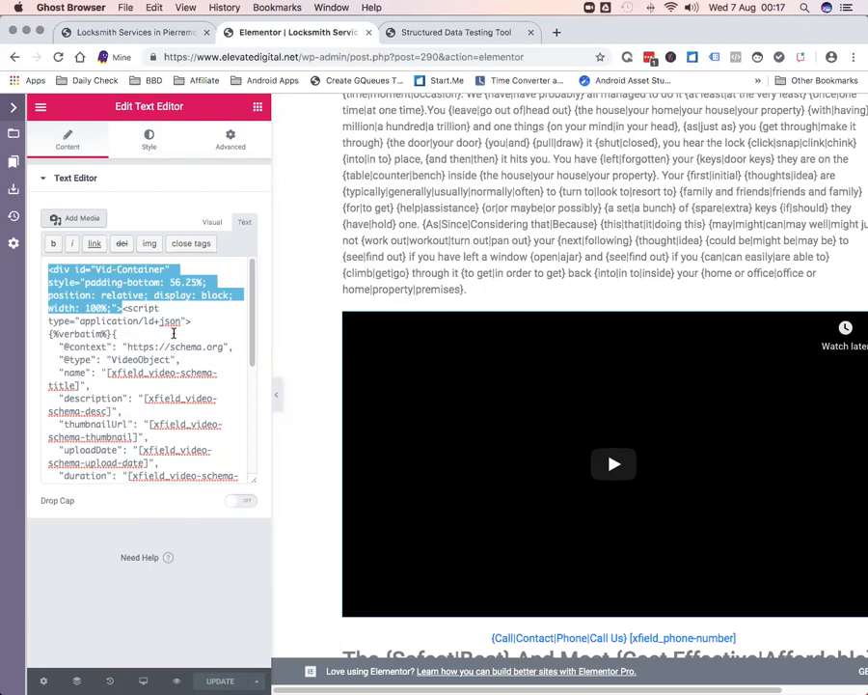
click(197, 290)
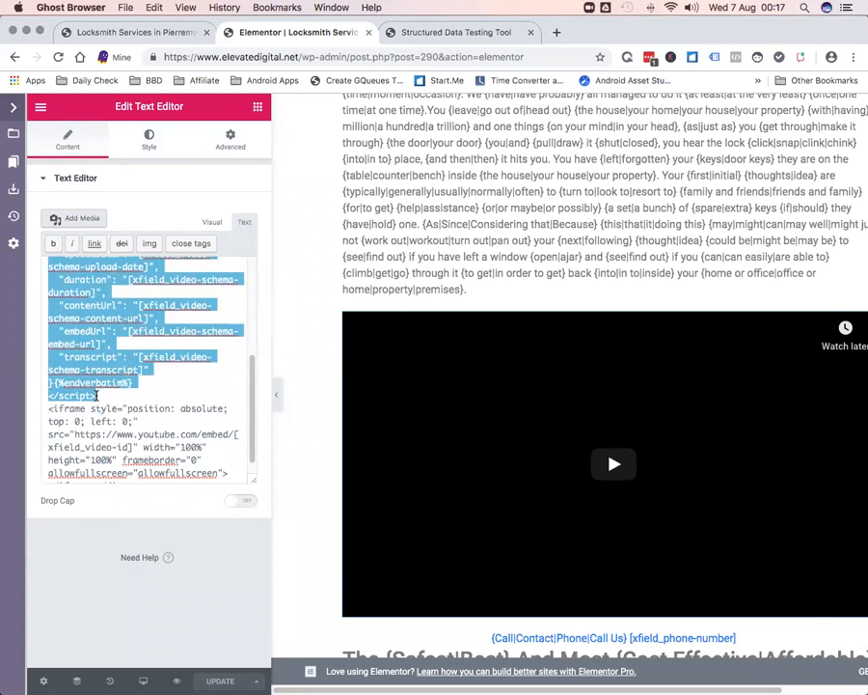
scroll(down, 3)
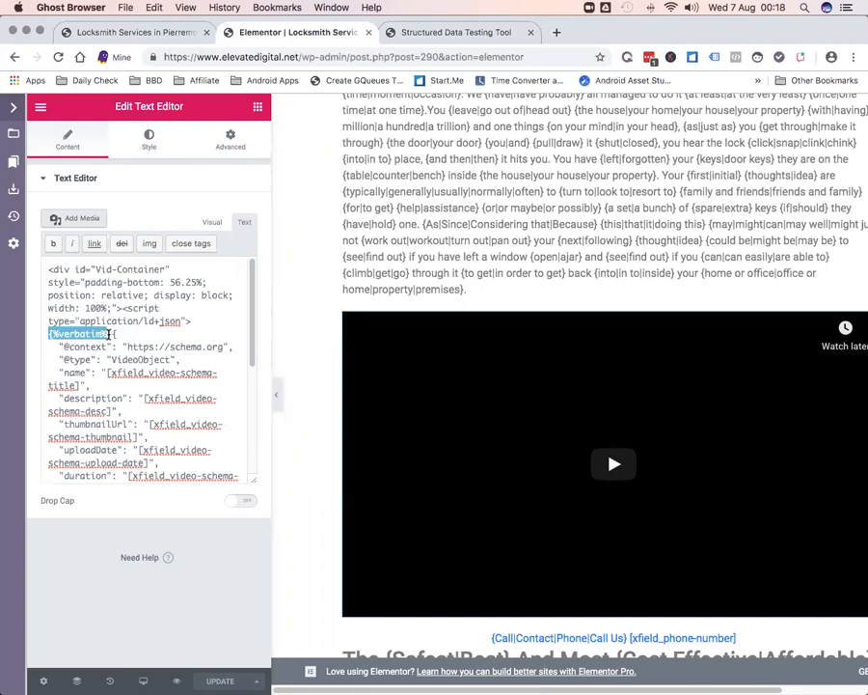
Step: Scroll through the schema code to point out the name placeholder field
scroll(down, 3)
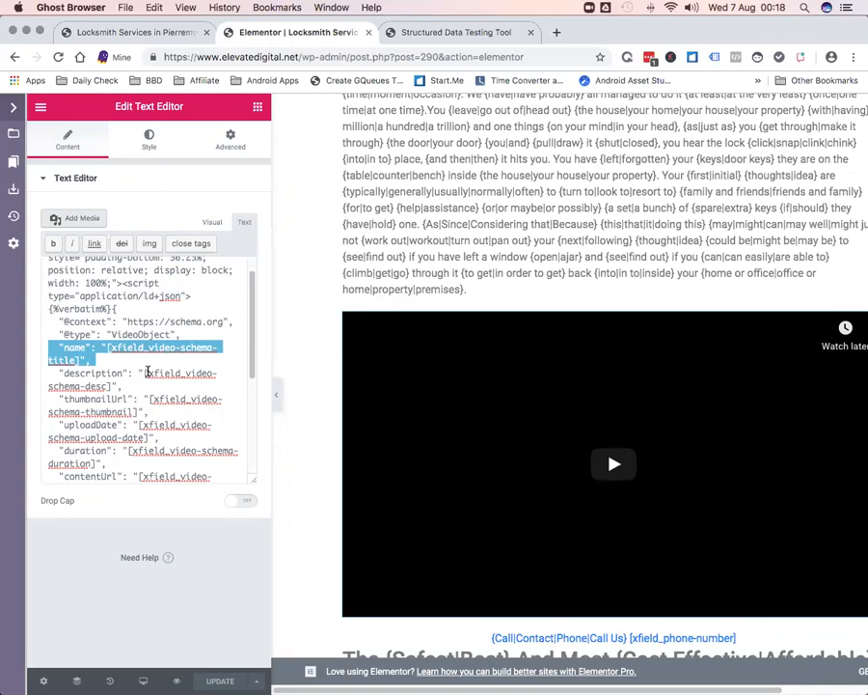
scroll(down, 3)
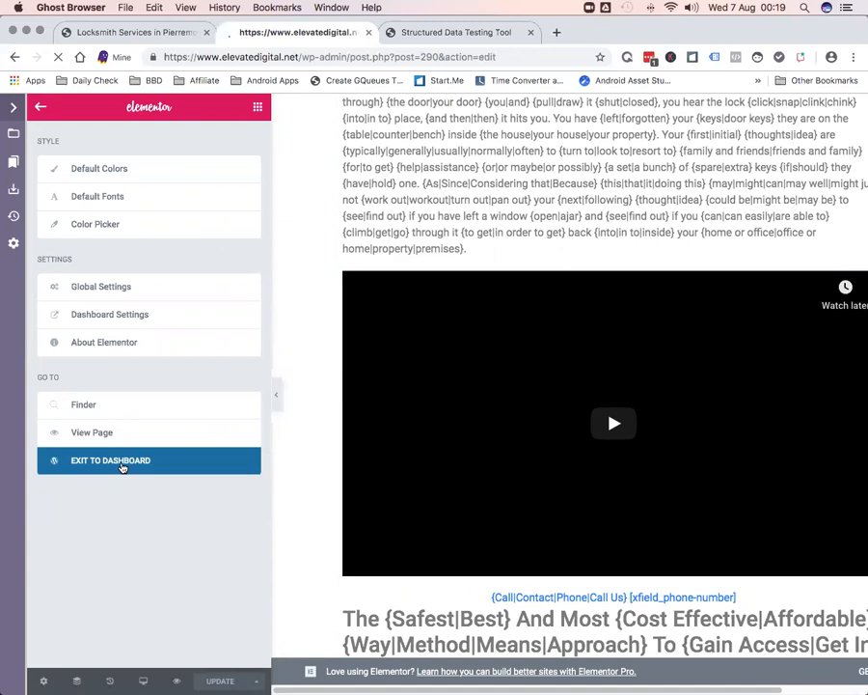
Step: Exit Elementor to the dashboard and scroll down to the xfield_video-id default value
click(110, 460)
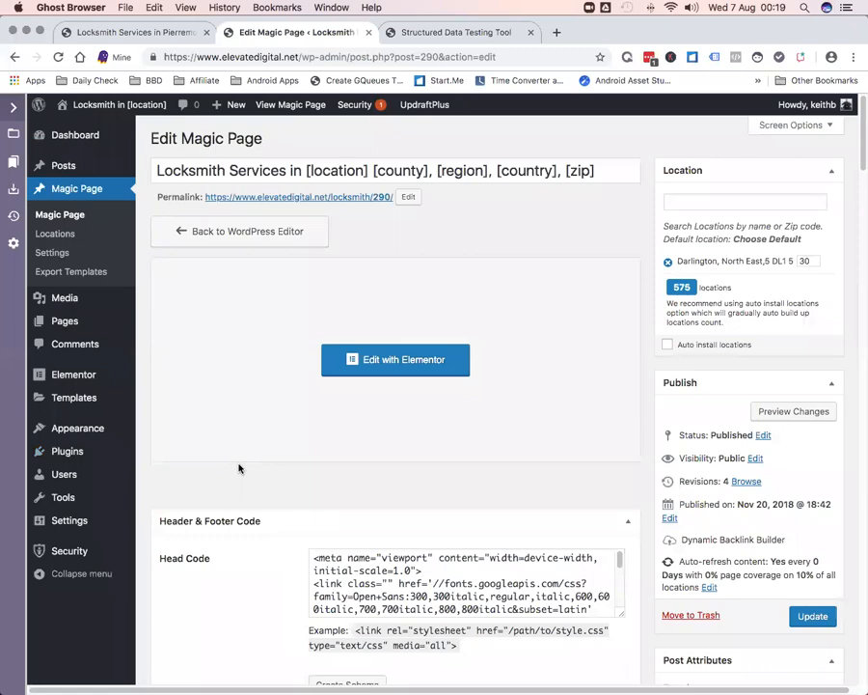
scroll(down, 3)
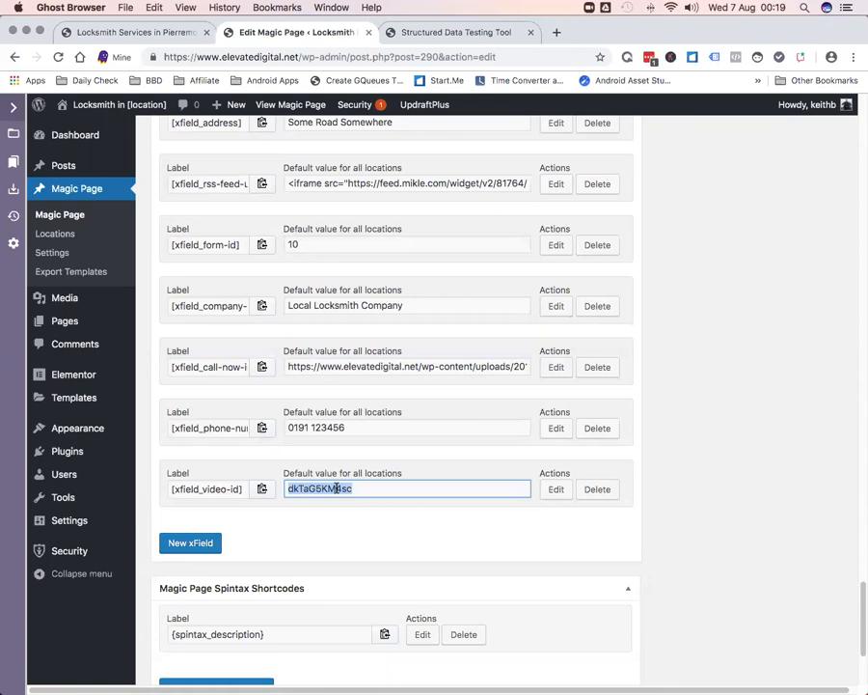
scroll(down, 3)
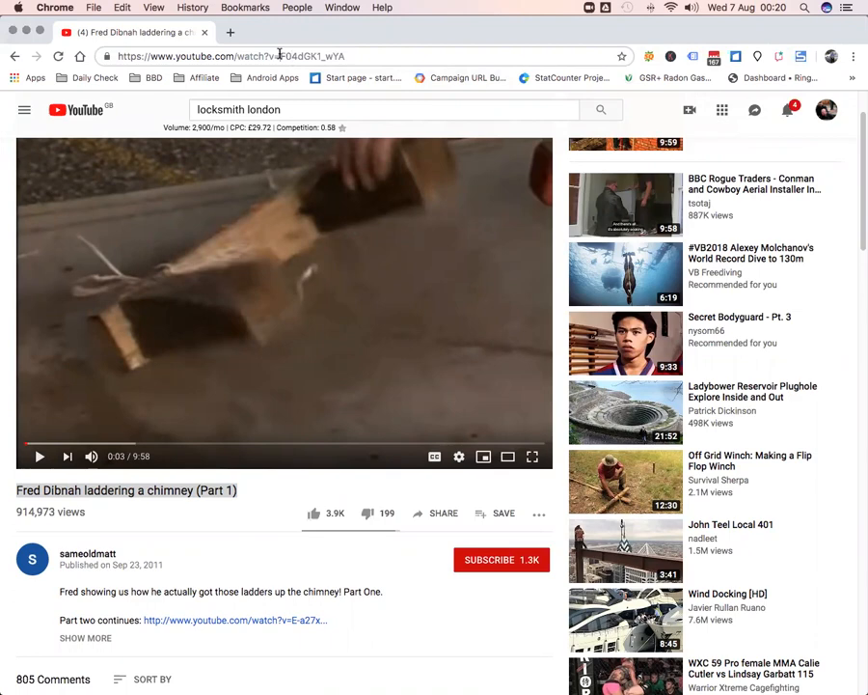
Step: Select the video ID in the YouTube video's web address
click(289, 32)
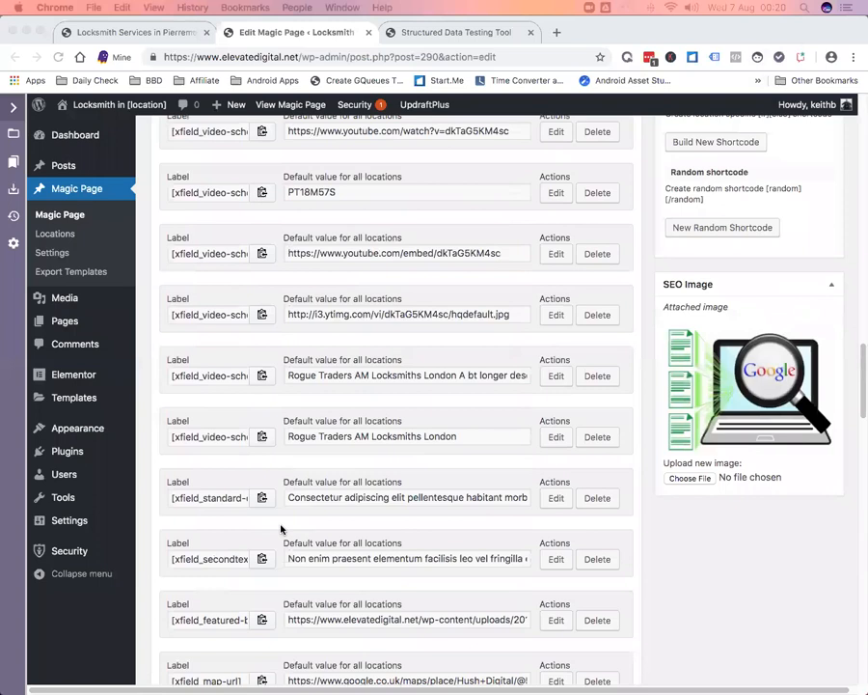
scroll(down, 3)
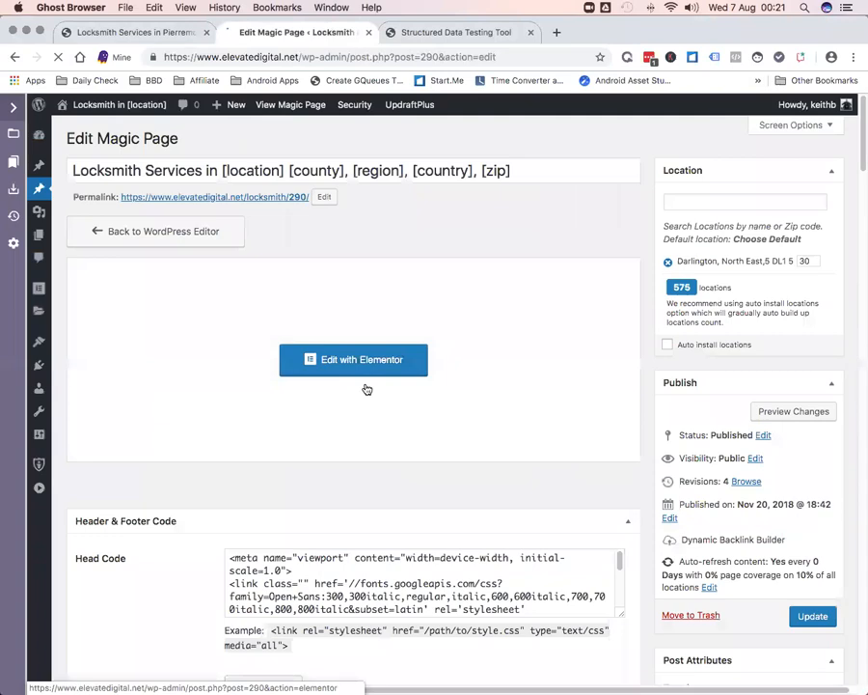
scroll(down, 3)
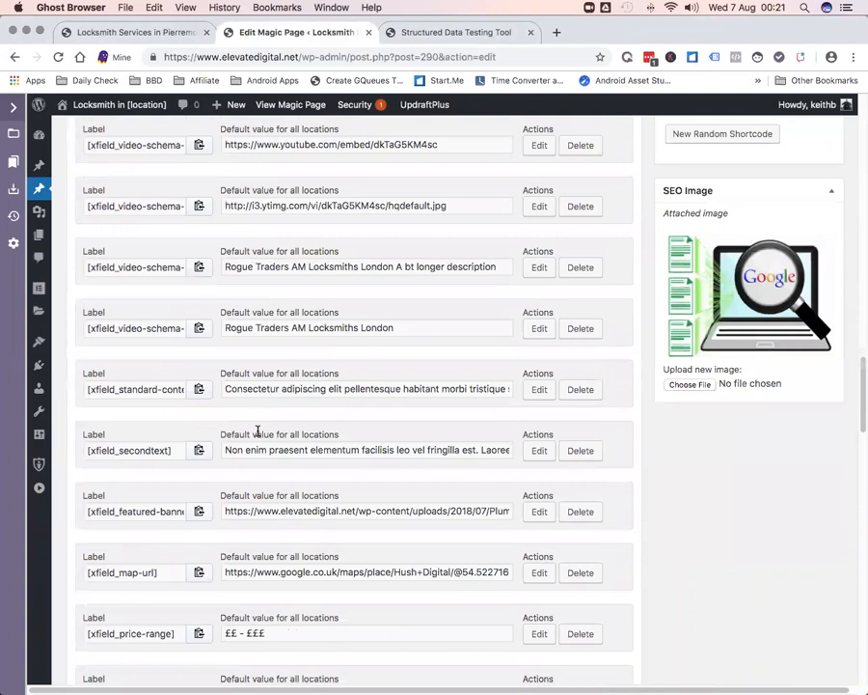
scroll(down, 3)
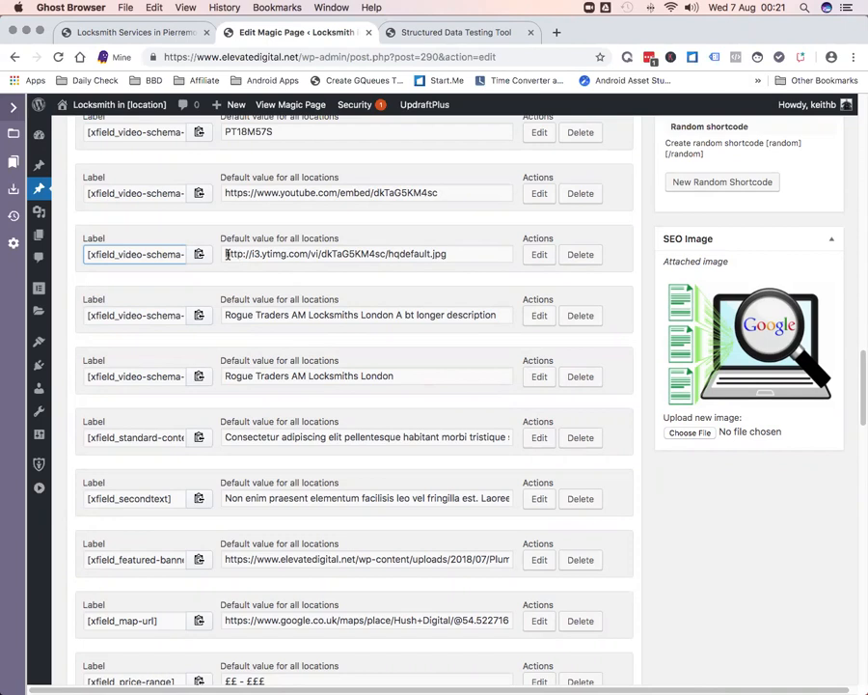
click(366, 254)
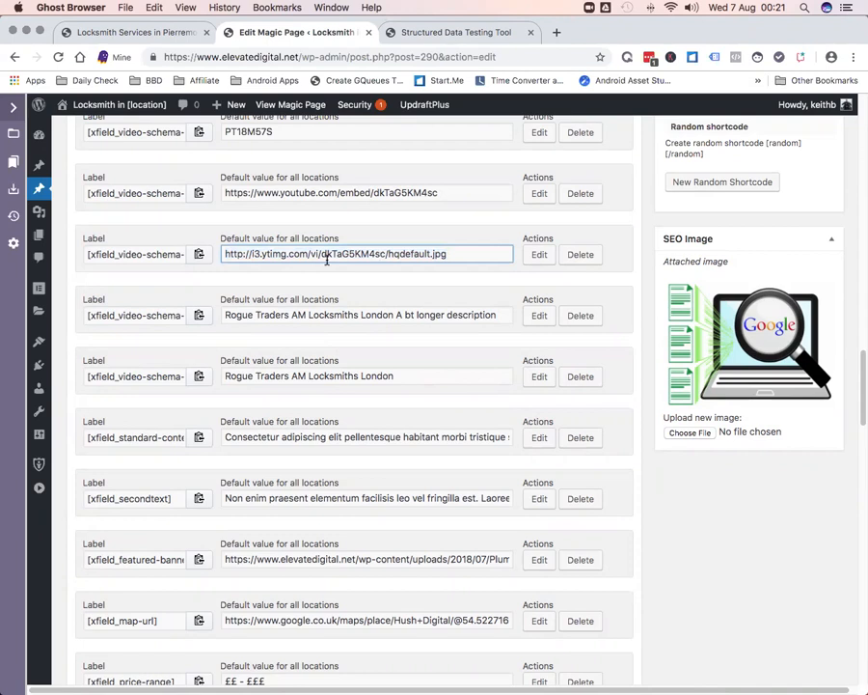
double_click(352, 253)
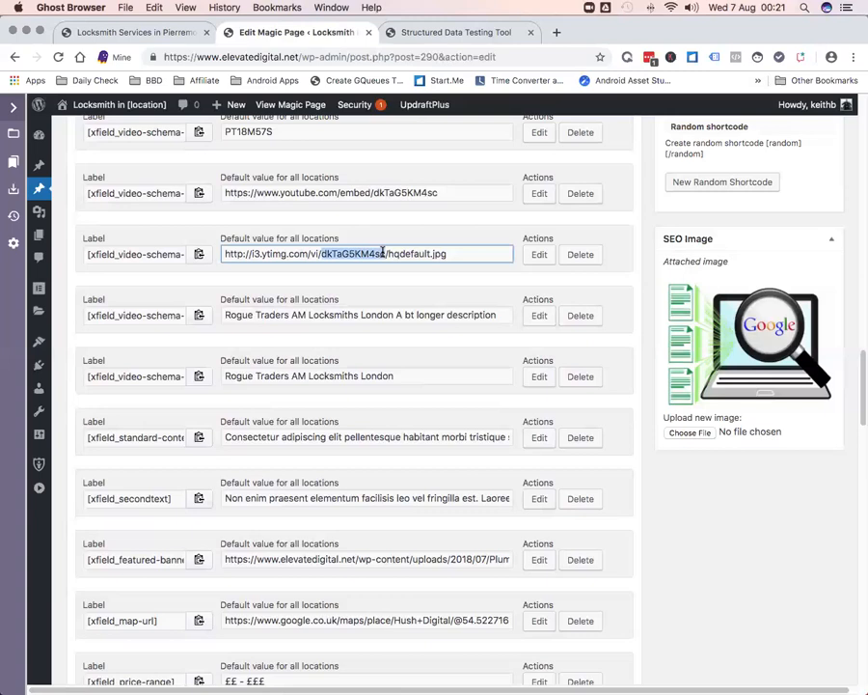
scroll(down, 3)
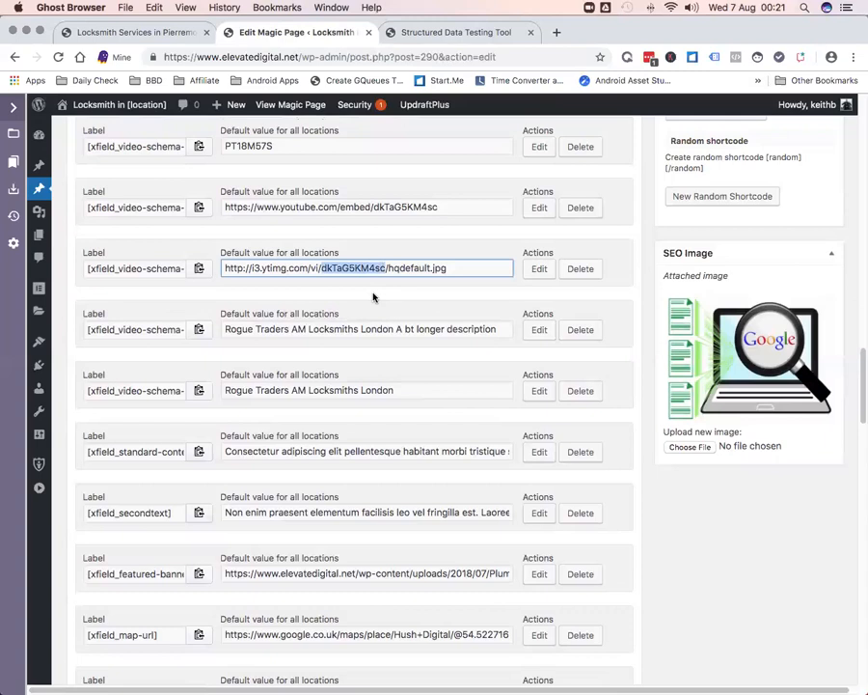
scroll(down, 3)
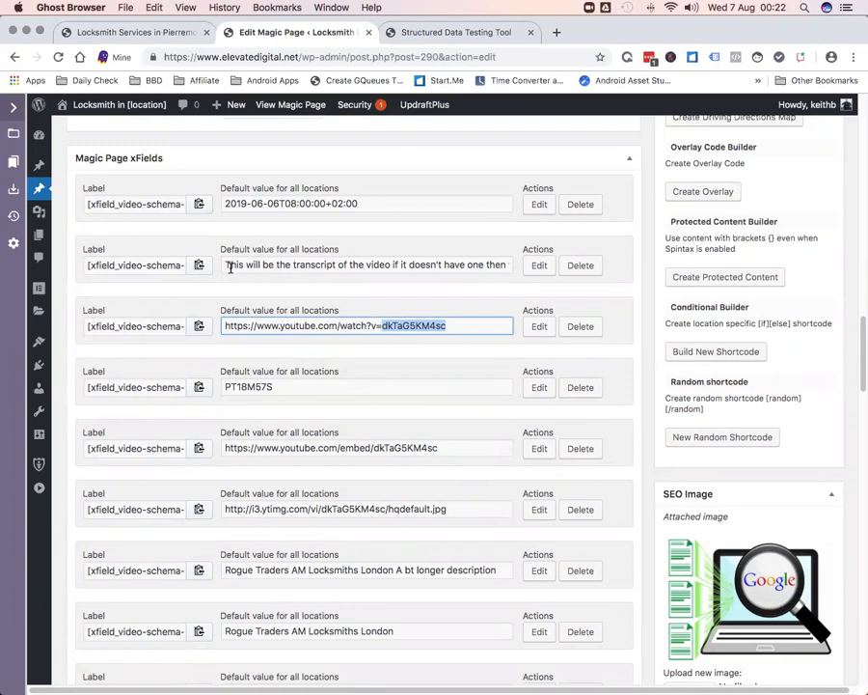
triple_click(367, 265)
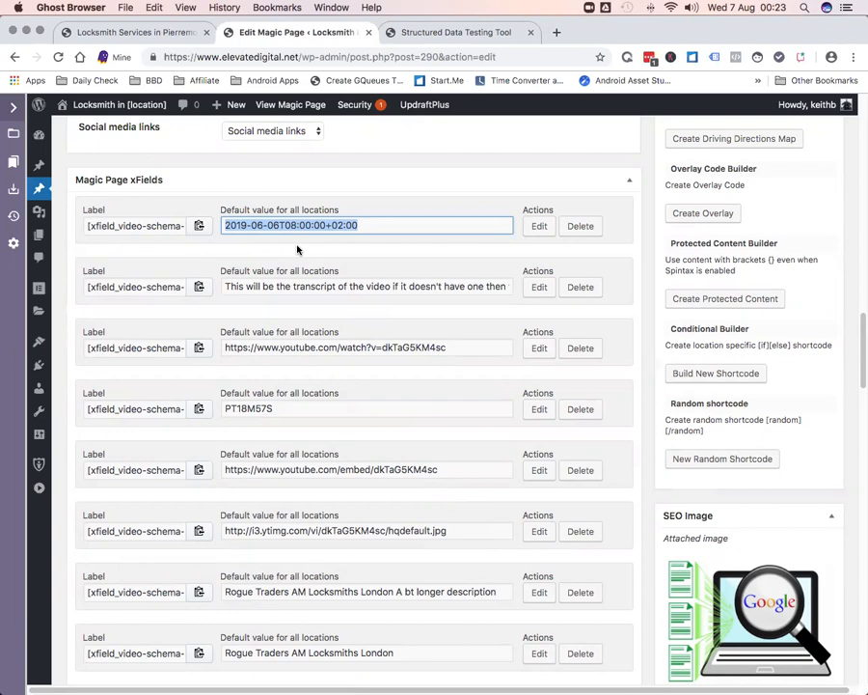
scroll(down, 3)
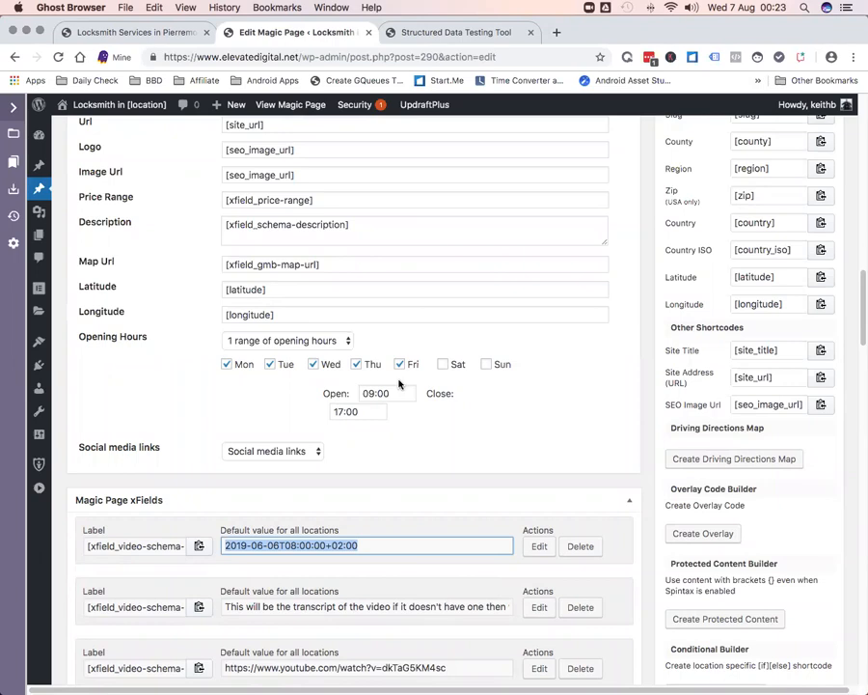
scroll(down, 3)
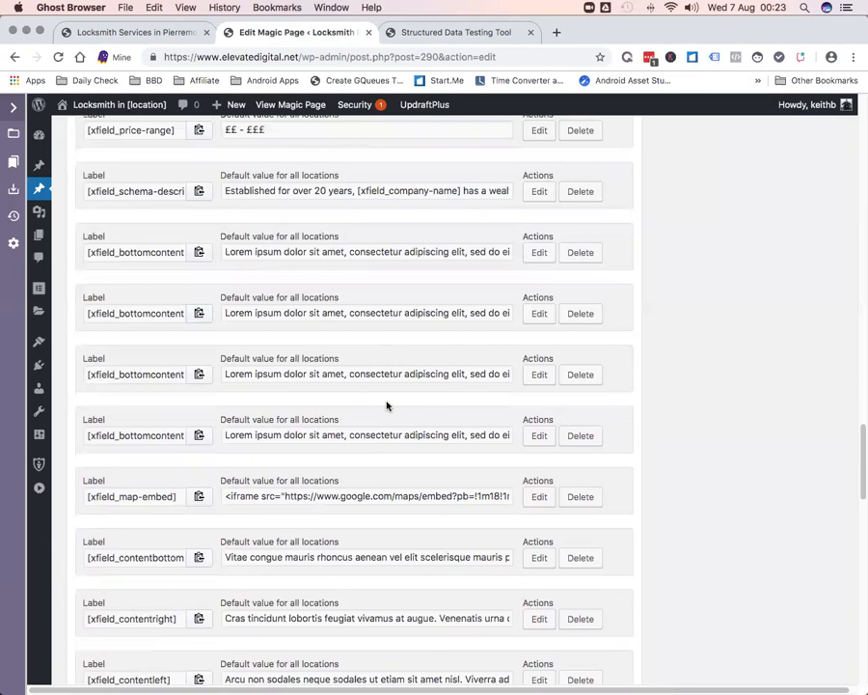
scroll(down, 3)
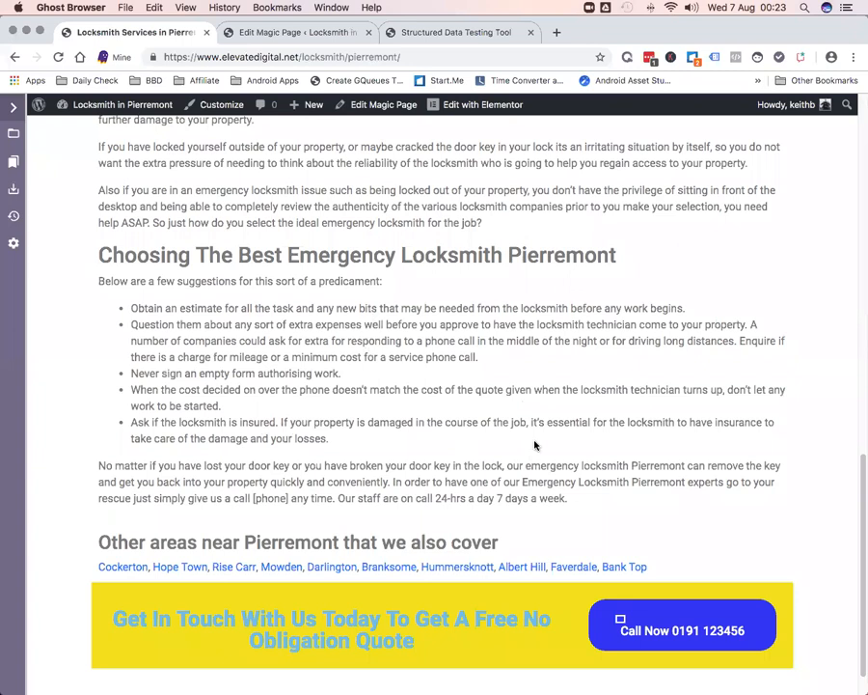
scroll(down, 3)
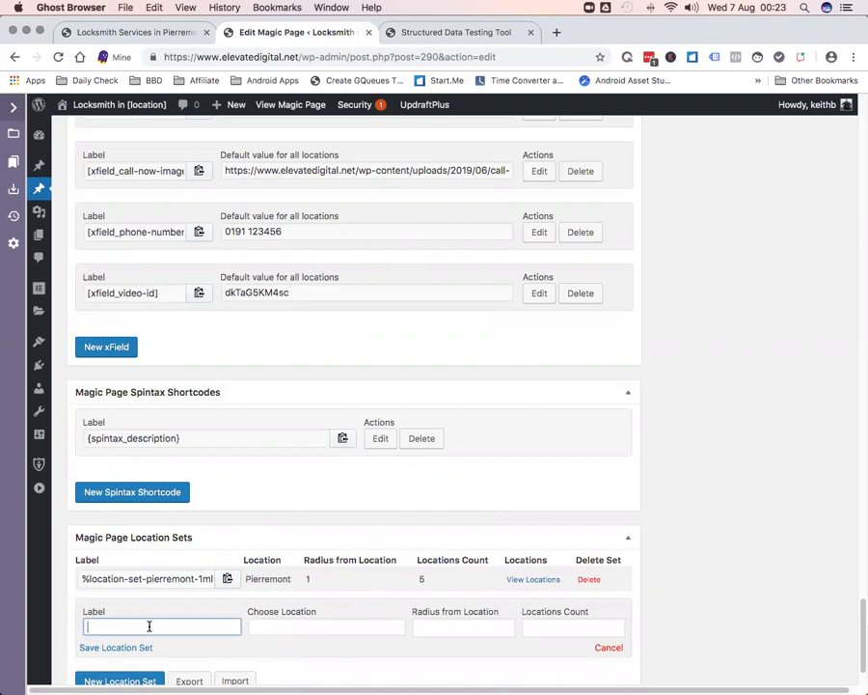
Step: Save set hummersknott-1ml (Hummersknott, DL3 8, radius 1, five locations), then list Pierremont's locations
text(hummersknott-1ml)
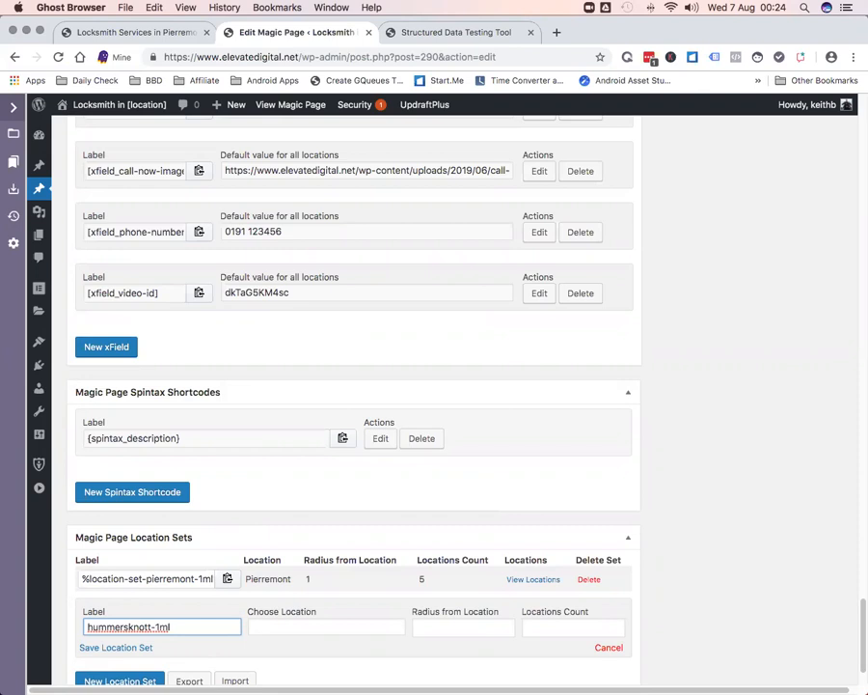
text(hu)
click(463, 627)
text(1)
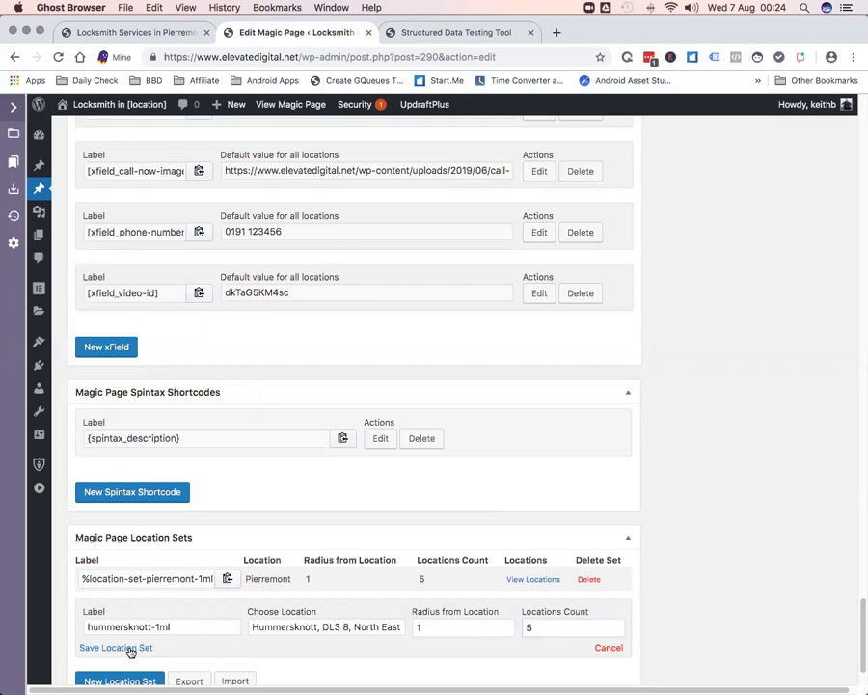
click(114, 648)
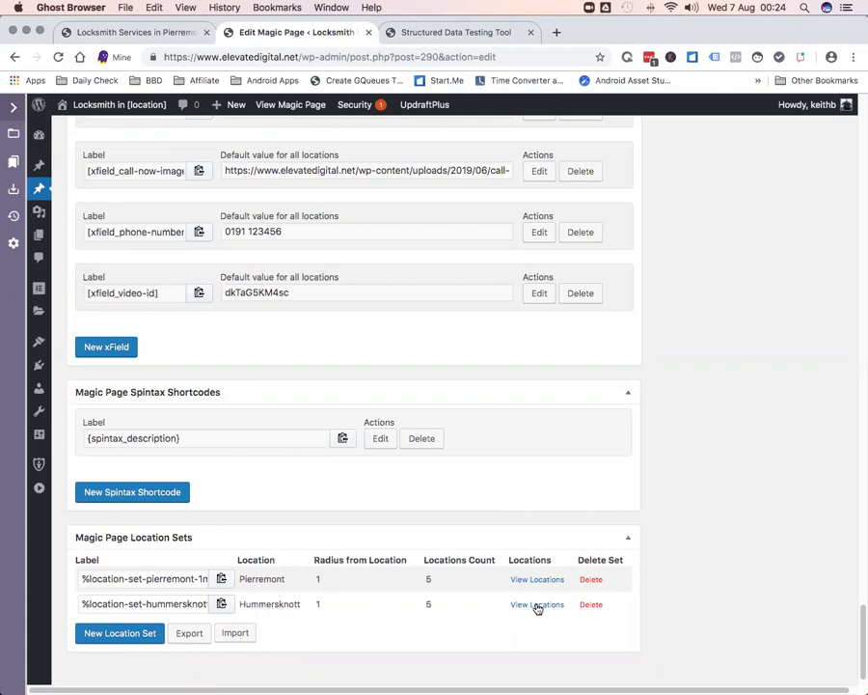
click(537, 605)
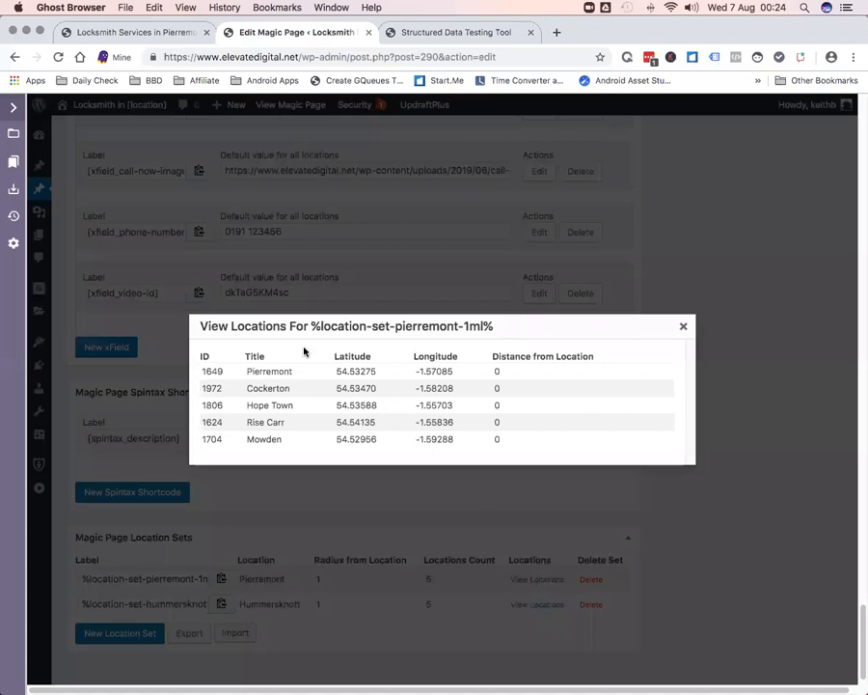
click(683, 326)
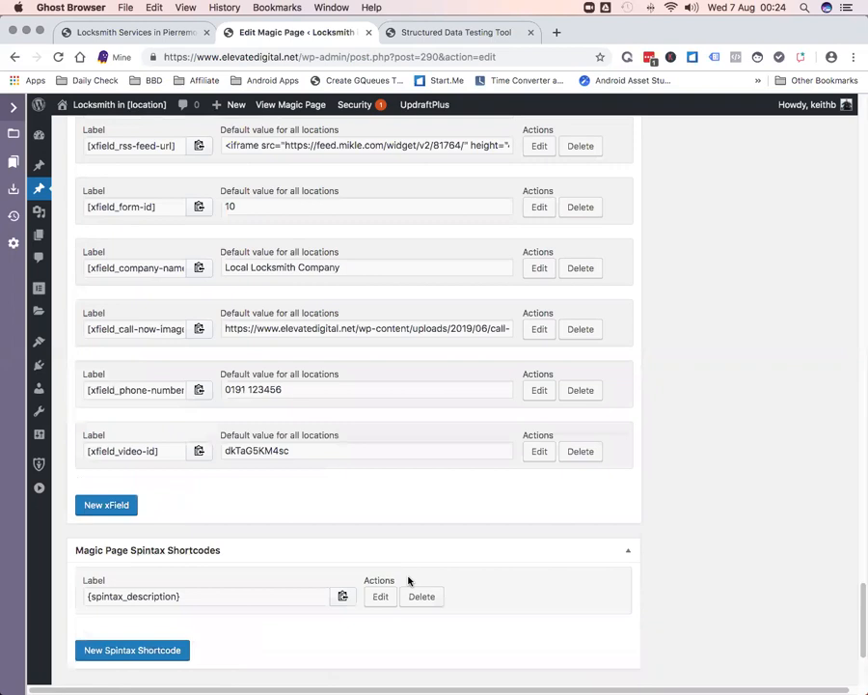
Step: Add a hummersknott-1ml custom value with its own video ID to video-id, and save
click(539, 450)
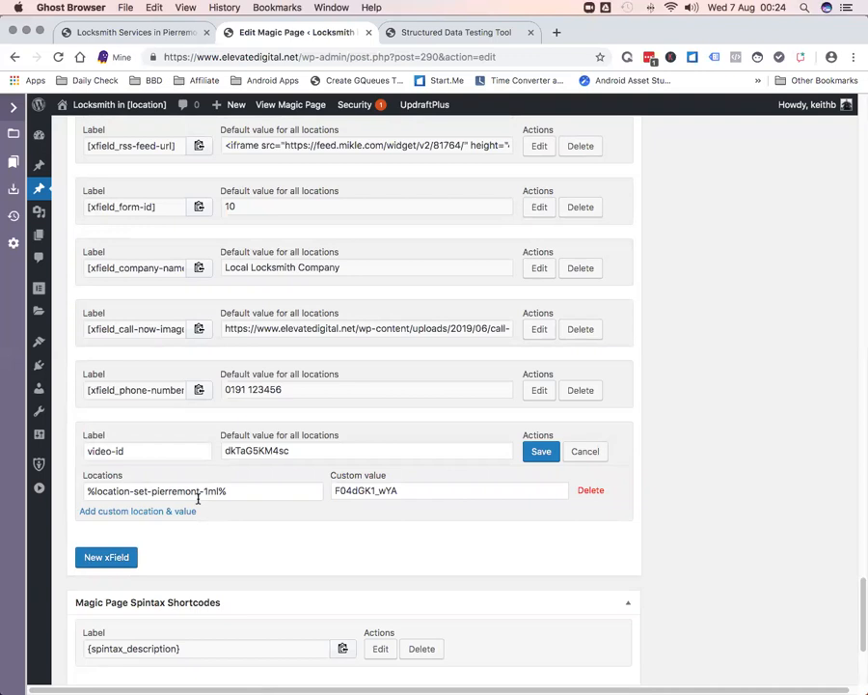
click(137, 510)
text(%location-set-hummersknott-1ml%)
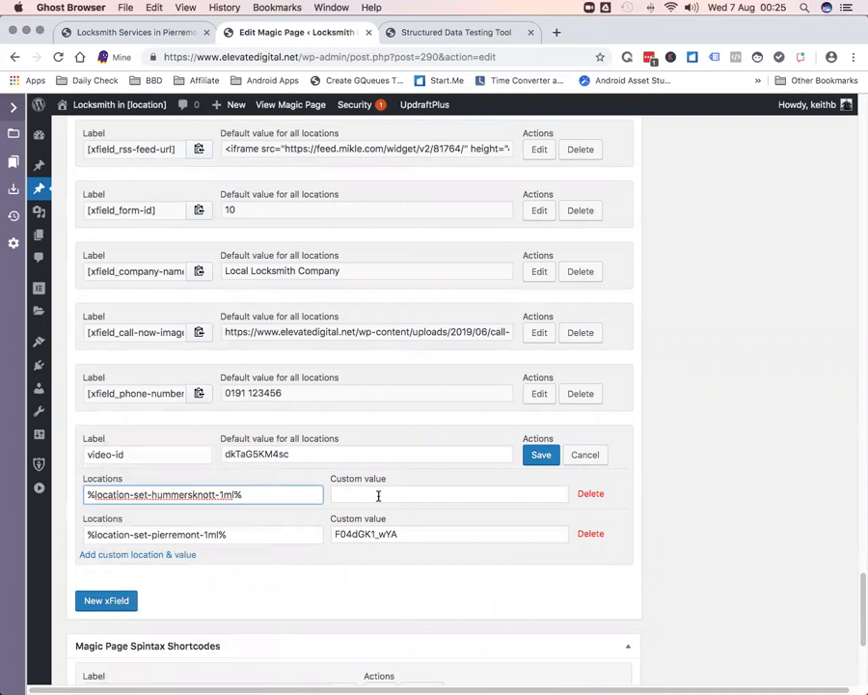
click(449, 494)
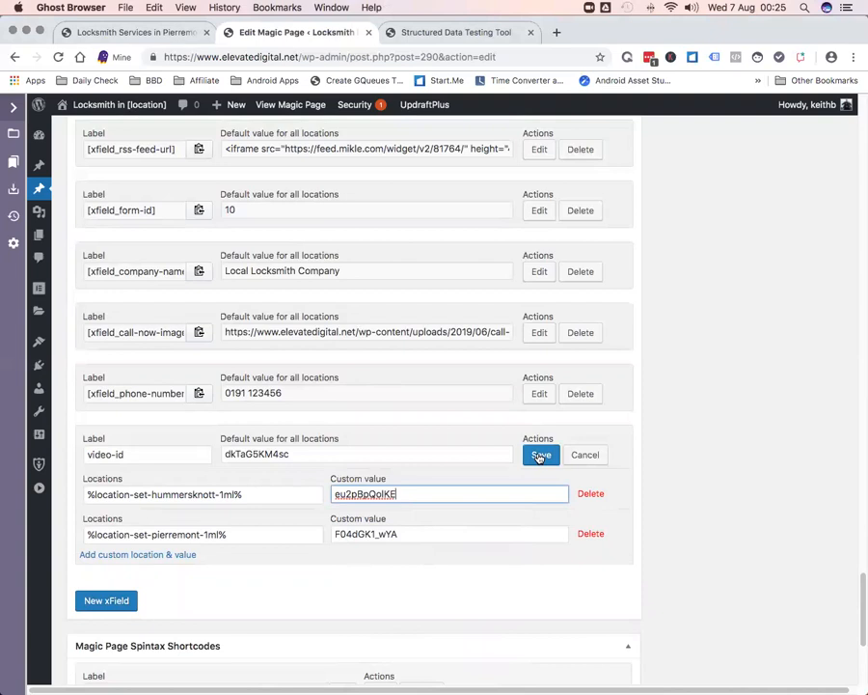
click(541, 455)
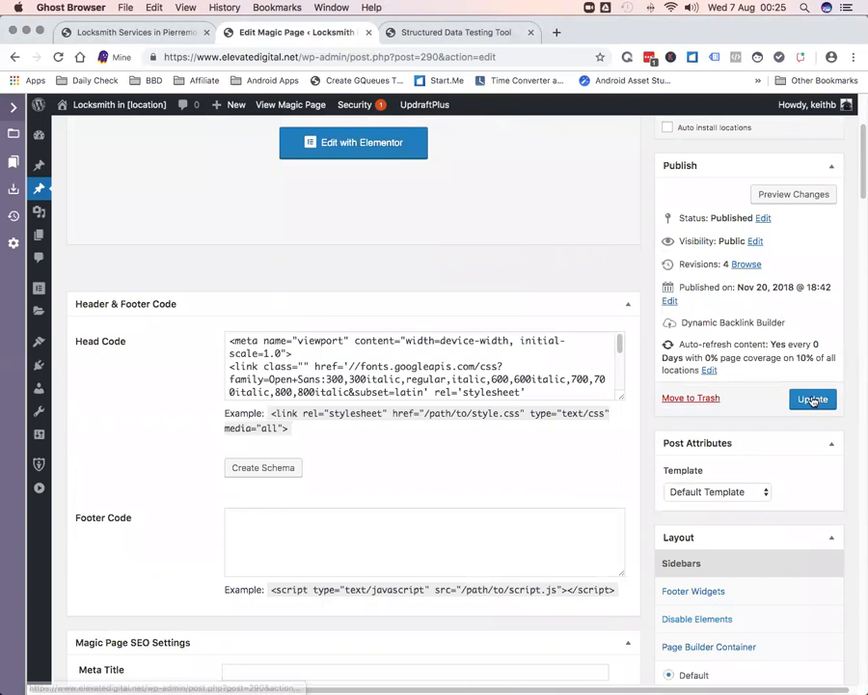
Step: Update the magic page, open the live Hummersknott page, and play Alexey Molchanov's dive video
click(813, 399)
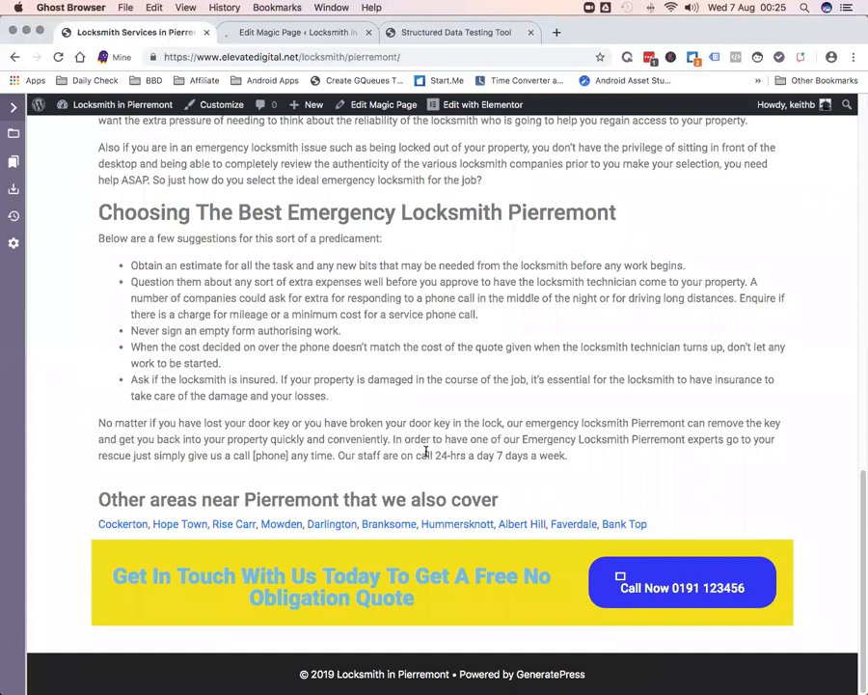
click(457, 524)
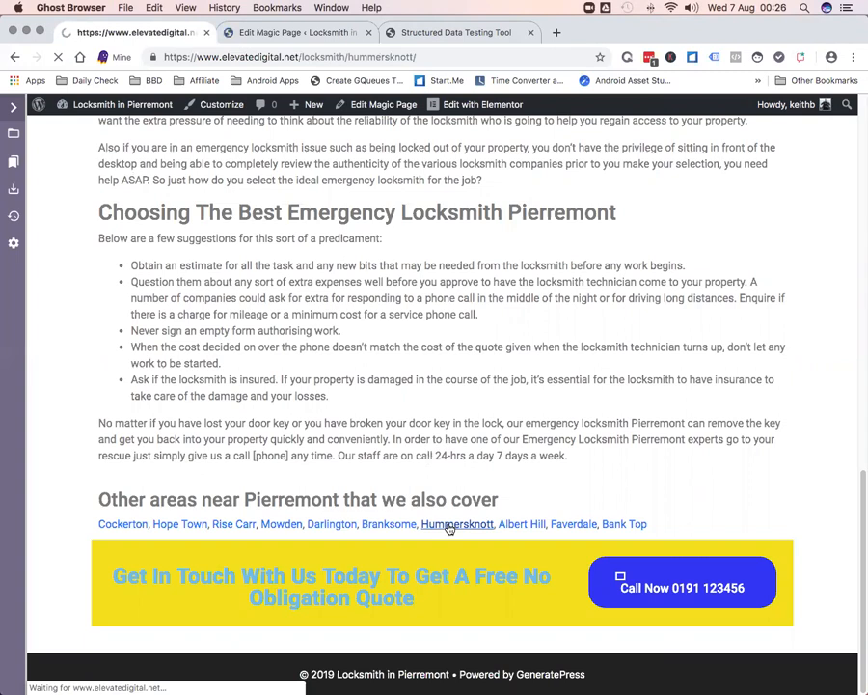
click(456, 524)
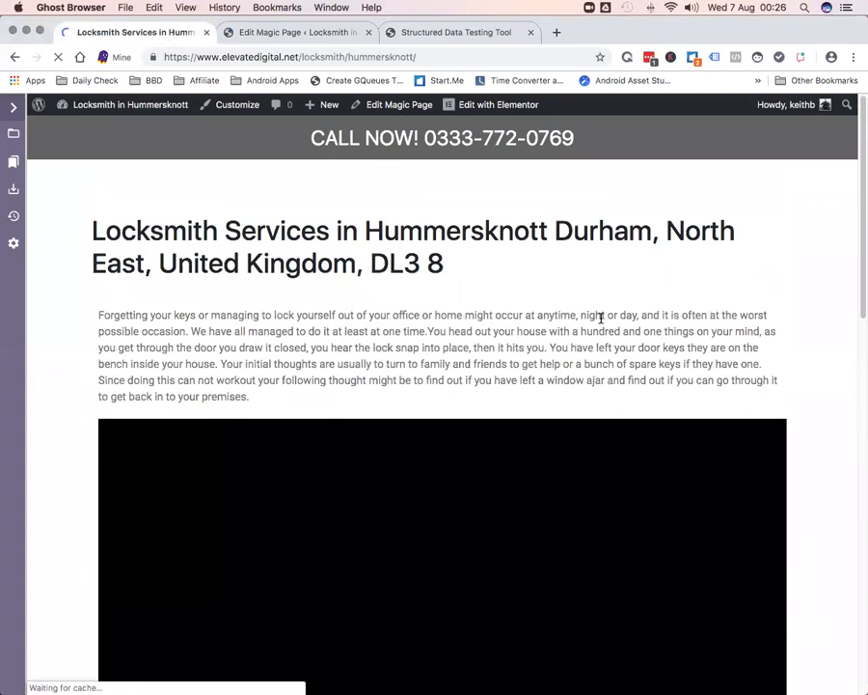
scroll(down, 3)
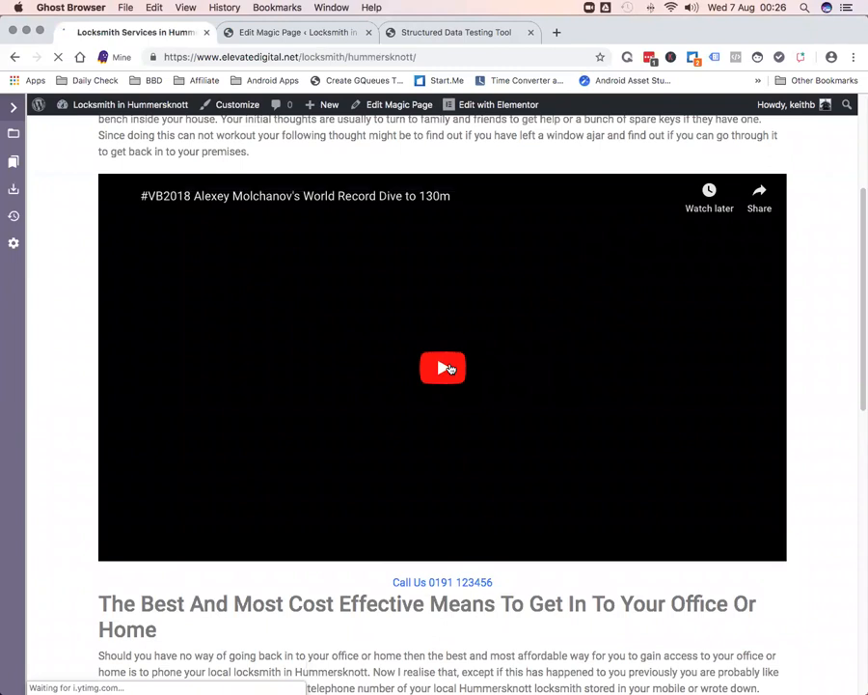
click(442, 368)
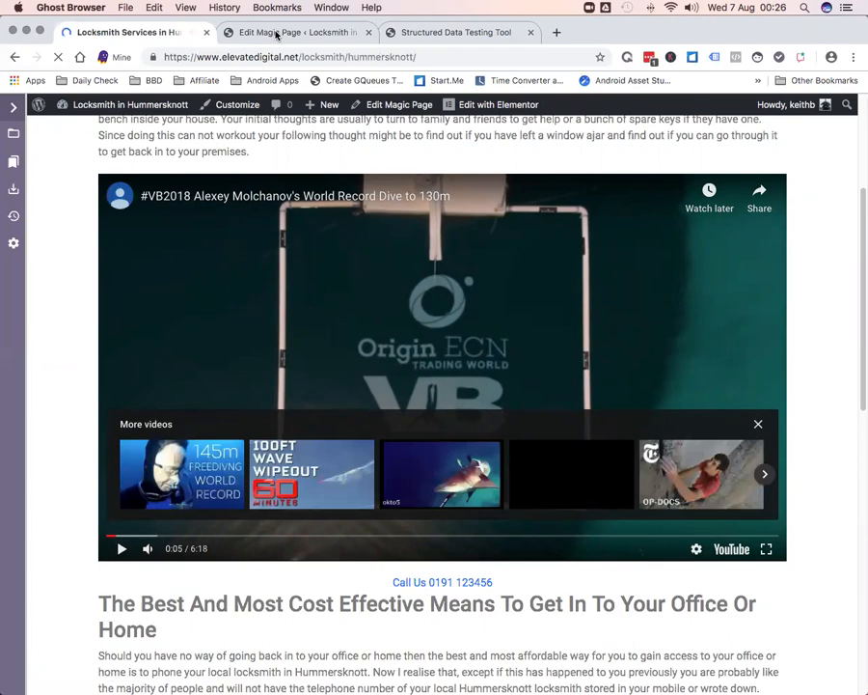
Step: Add a Hummersknott row labelled %location-set-hummersknott-1ml% to each video-schema xField, including title, description and thumbnail
click(294, 32)
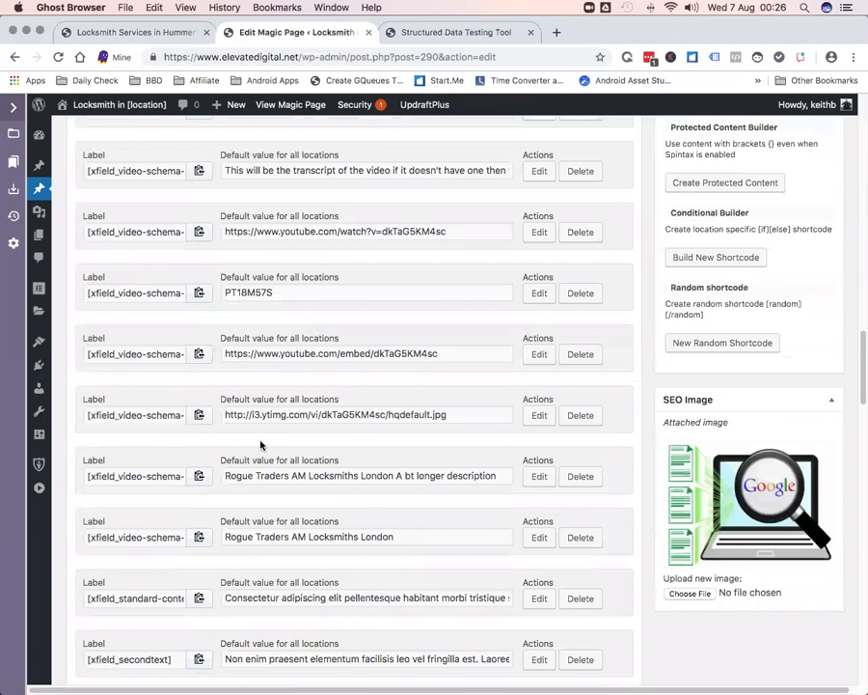
scroll(down, 3)
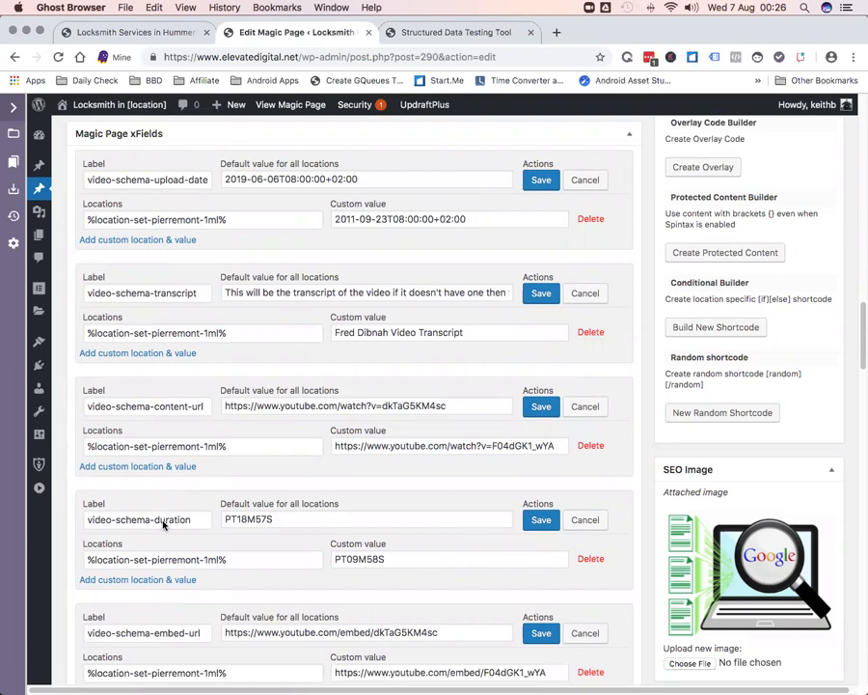
scroll(down, 3)
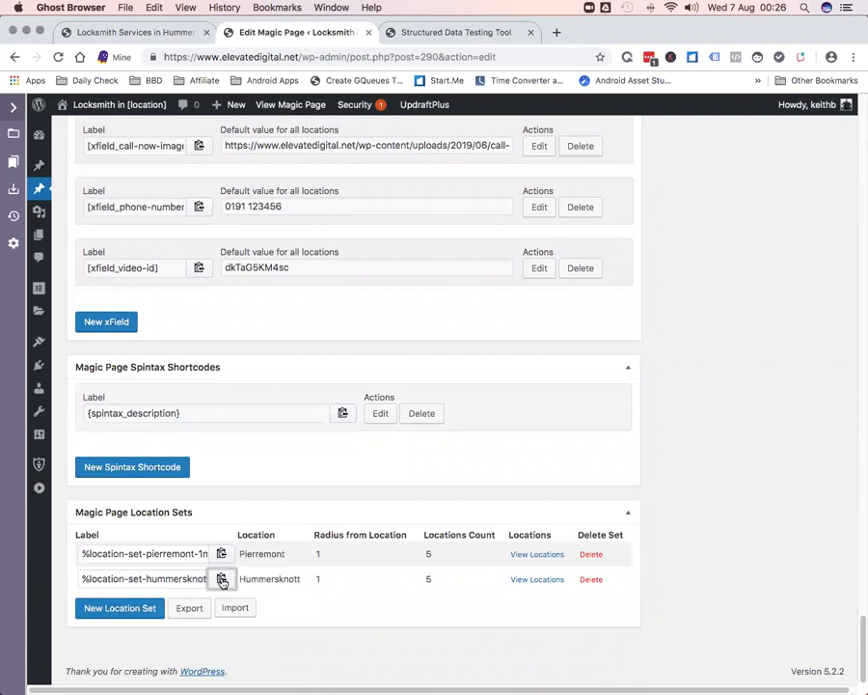
scroll(down, 3)
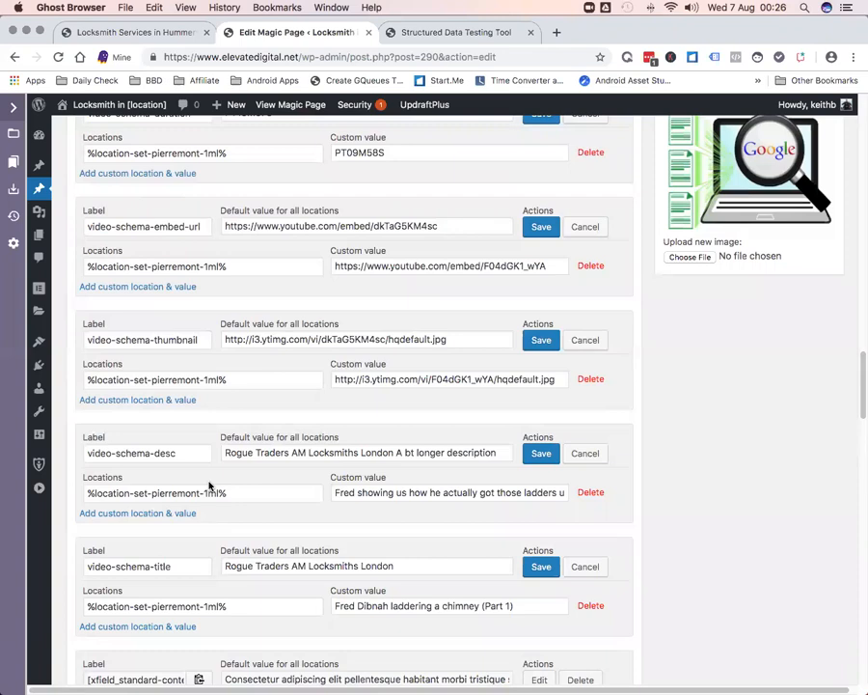
scroll(down, 3)
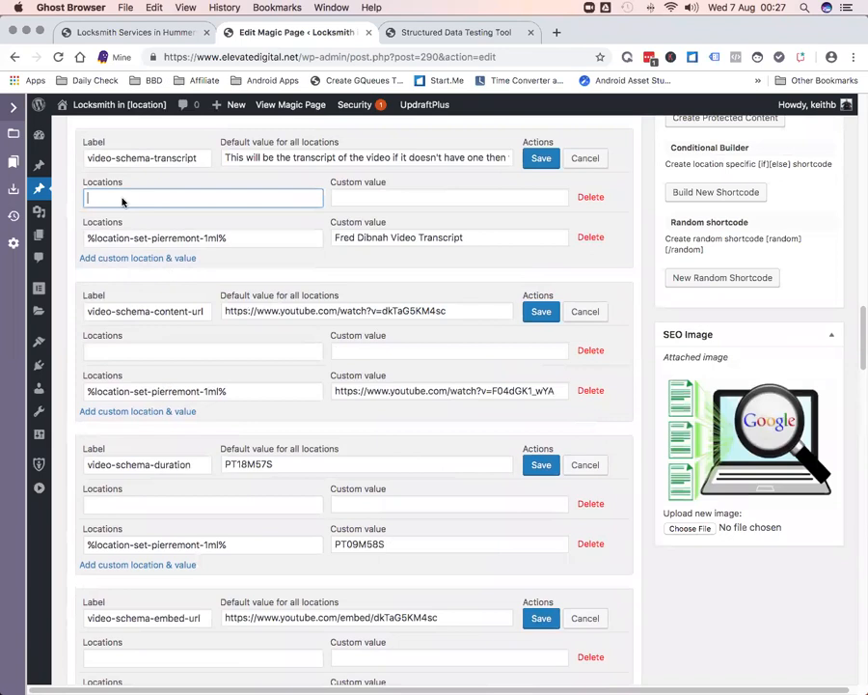
right_click(202, 503)
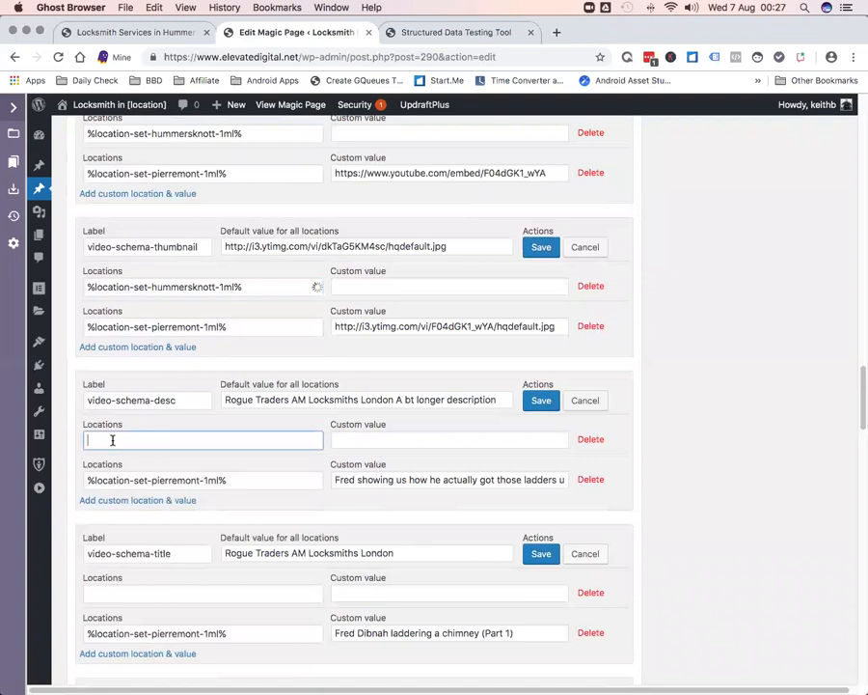
scroll(down, 3)
text(%location-set-hummersknott-1ml%)
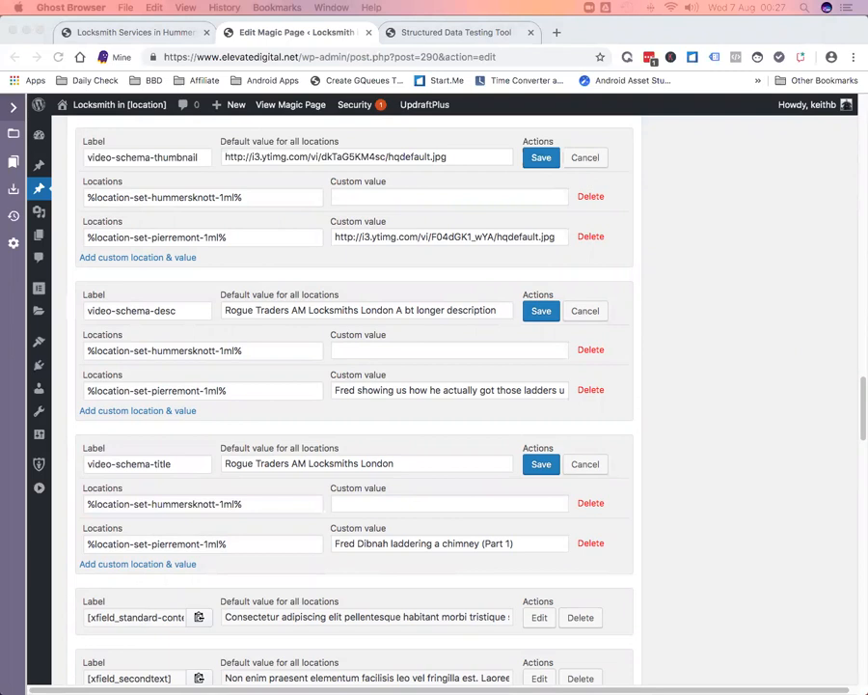
Step: Enter the Hummersknott title 'Alexey Molchanov's World Record Dive to 130m' and save the custom values
text(Alexey Molchanov's World Record Dive to 130m)
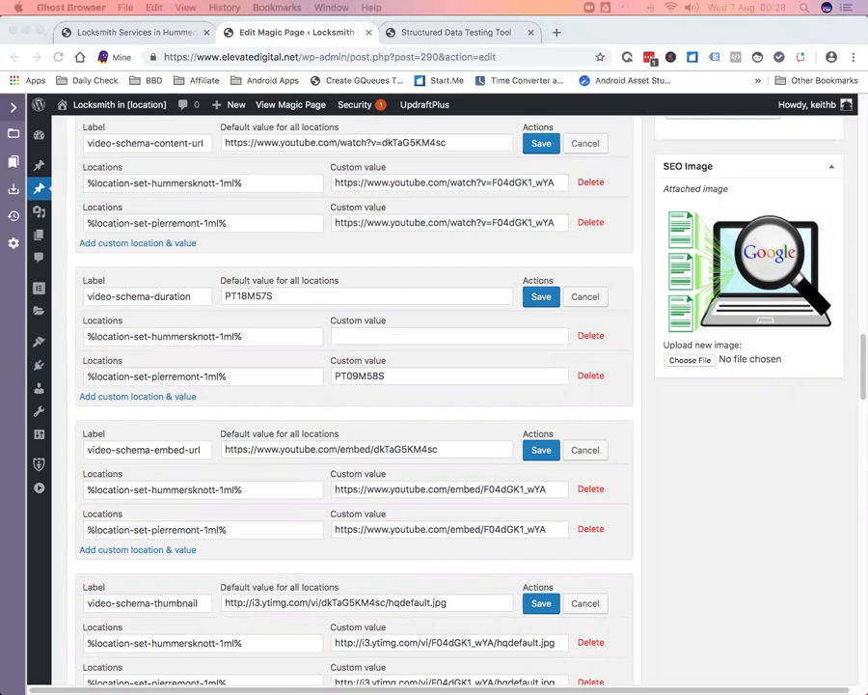
click(448, 182)
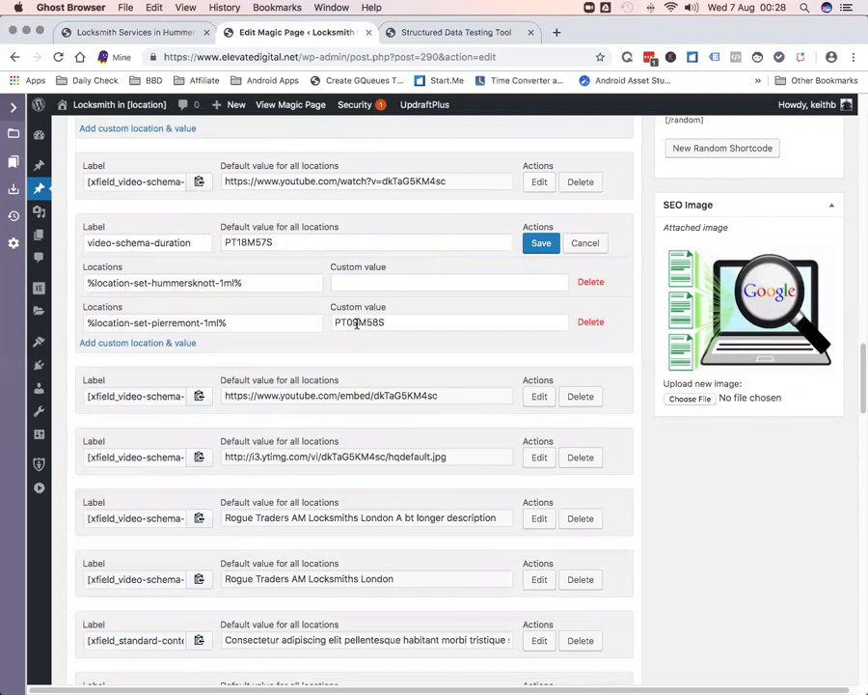
Step: Give the upload-date xField per-location dates such as 2011-07-22T08:00:00+02:00 and save
click(449, 282)
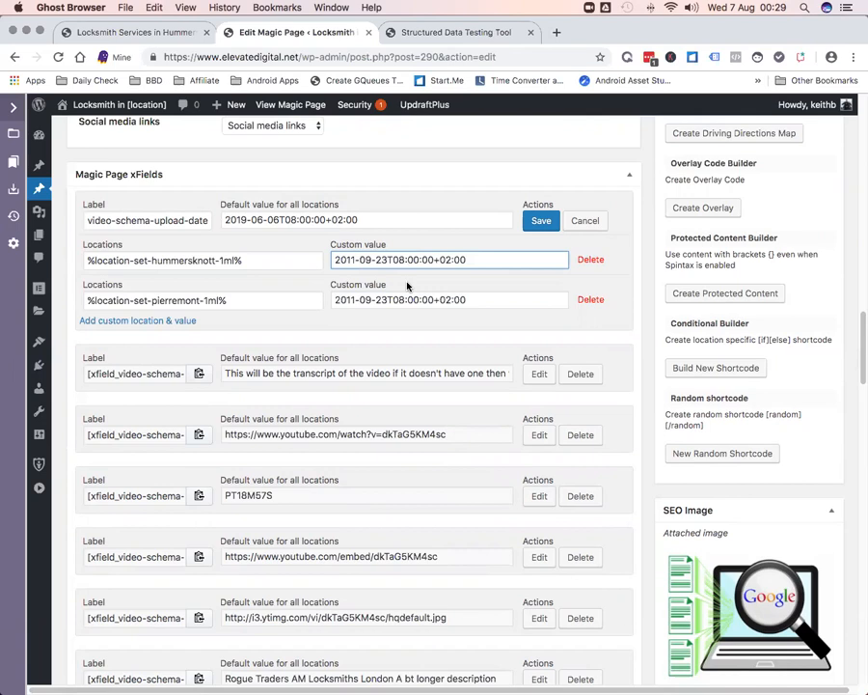
text(2011-07-22T08:00:00+02:00)
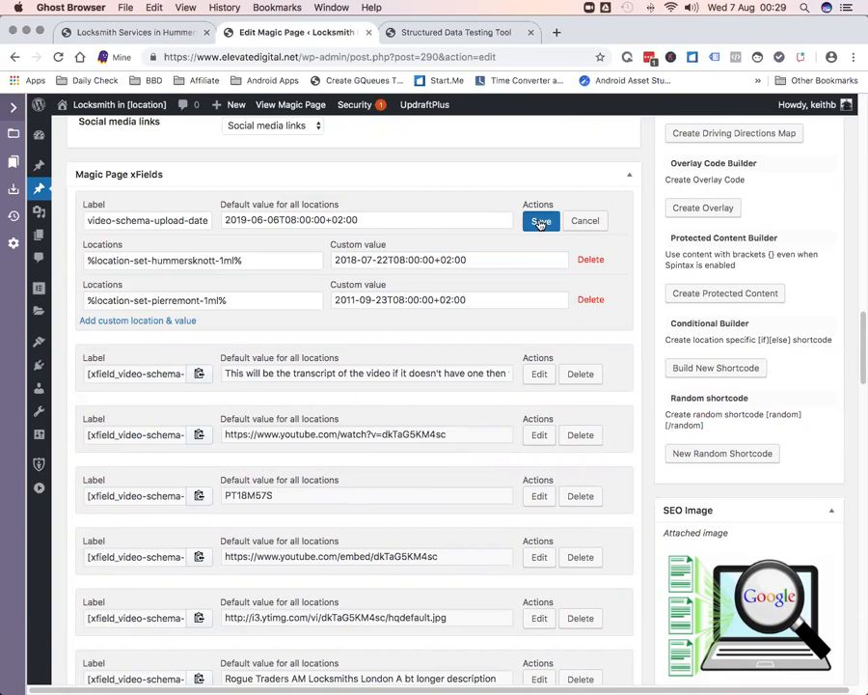
scroll(down, 3)
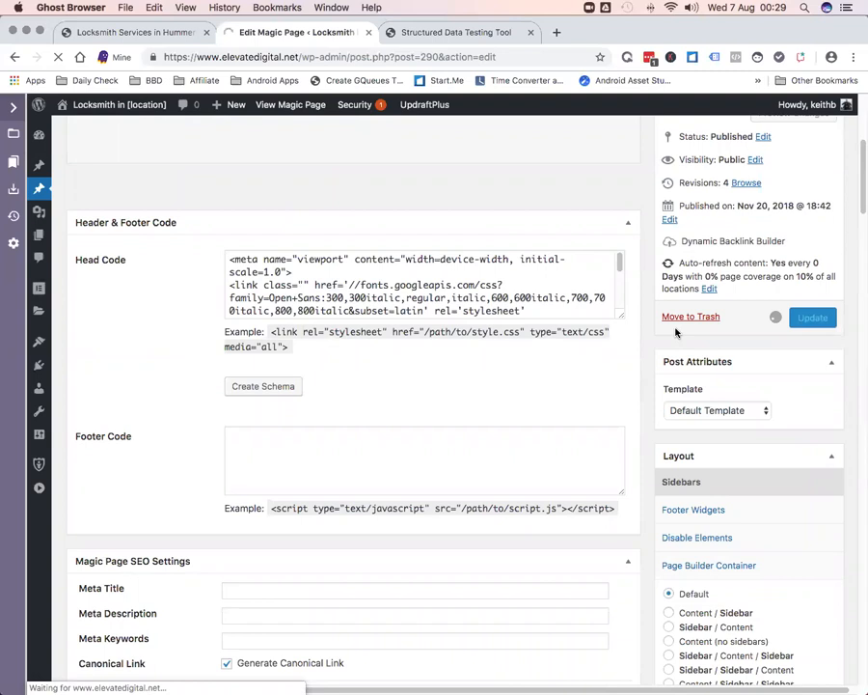
Step: Update the Magic Page to publish the new location-specific video dates
click(812, 318)
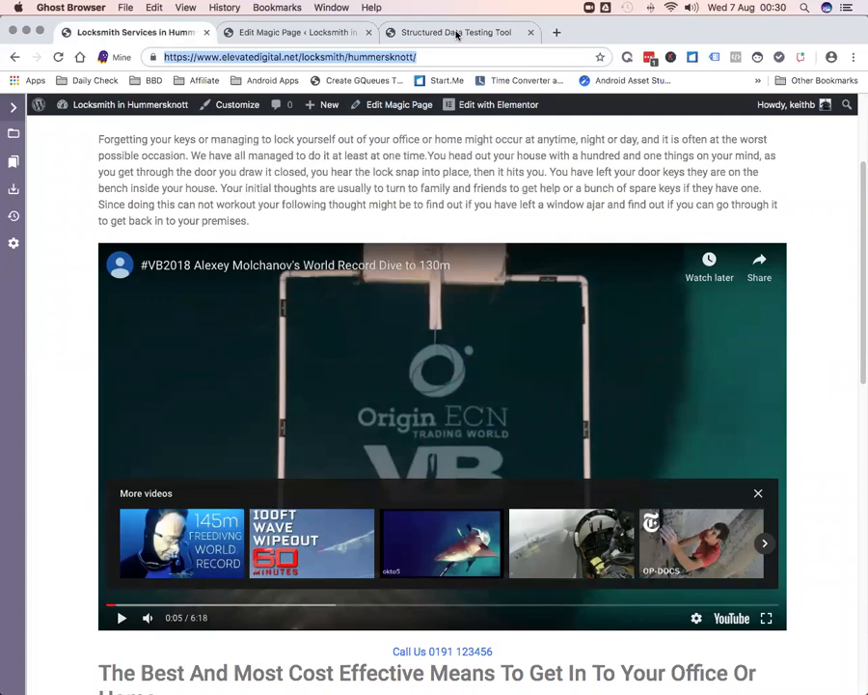
Step: Test the live Hummersknott page URL in the Structured Data Testing Tool
click(454, 32)
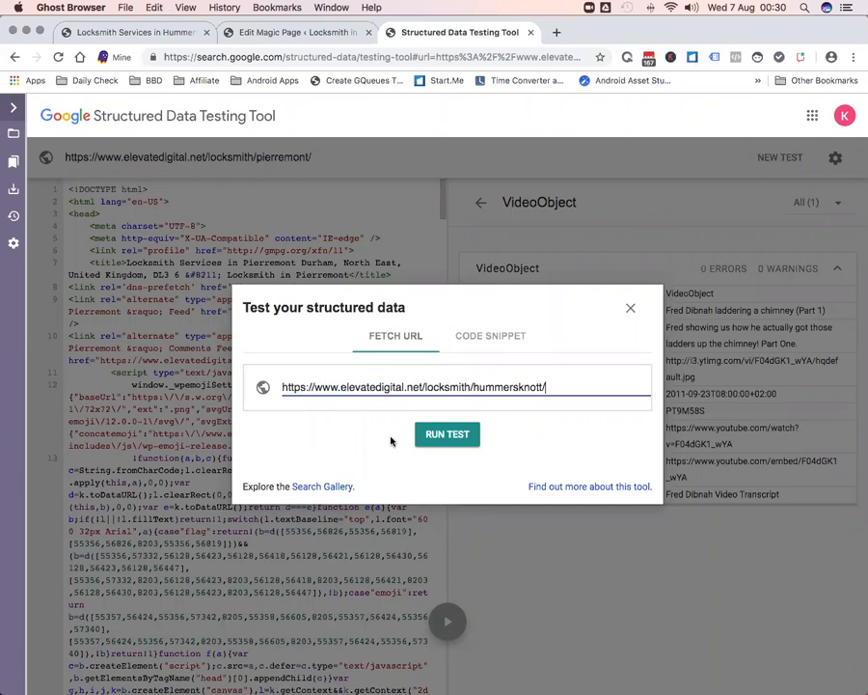
click(447, 434)
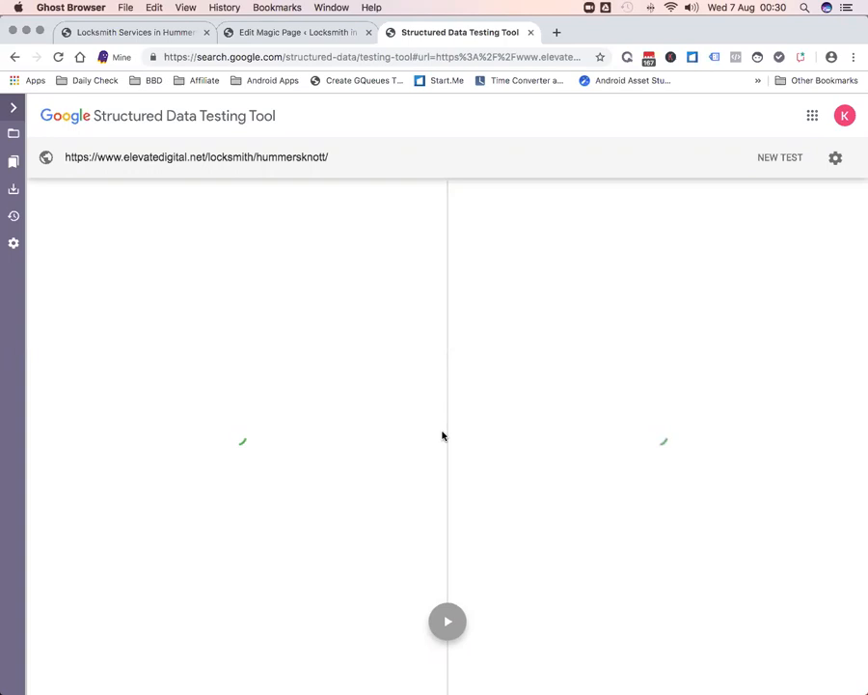
click(446, 620)
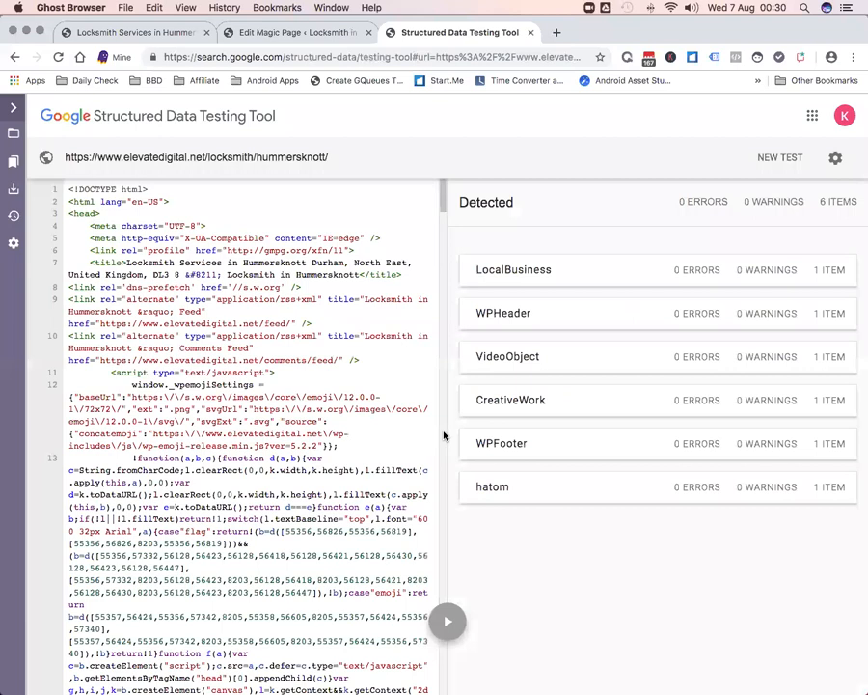
Step: Inspect the Hummersknott VideoObject showing the record-dive title, 2018-07-22 upload date and duration
click(508, 356)
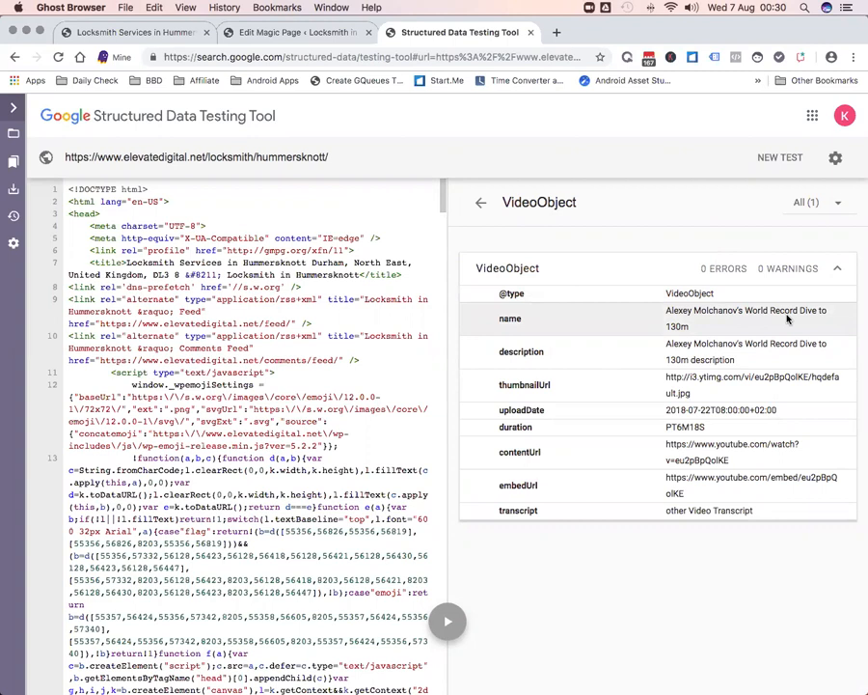
mouse_move(772, 391)
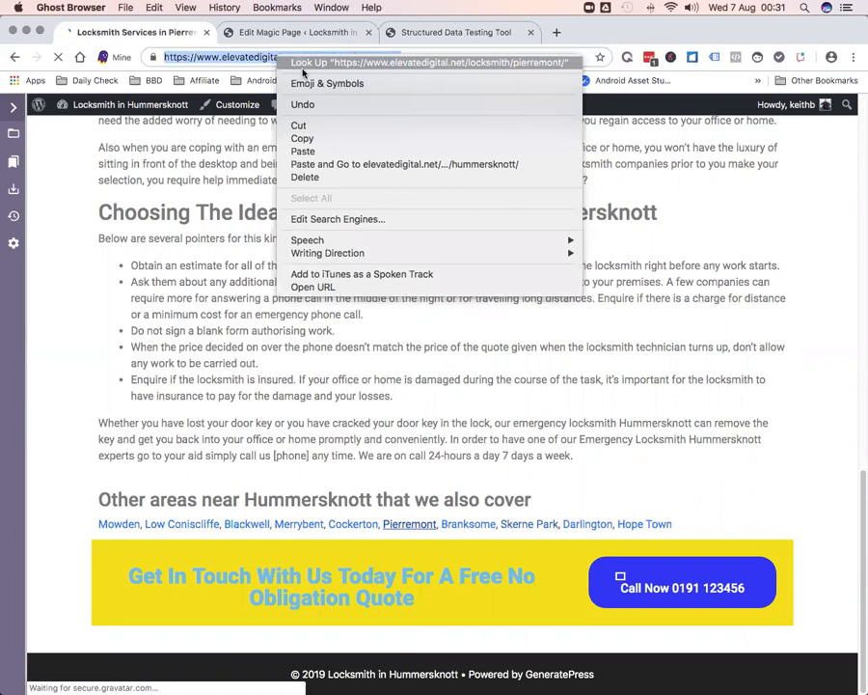
Step: Test the Pierremont page URL, check its Fred Dibnah VideoObject, and return to that page
click(458, 32)
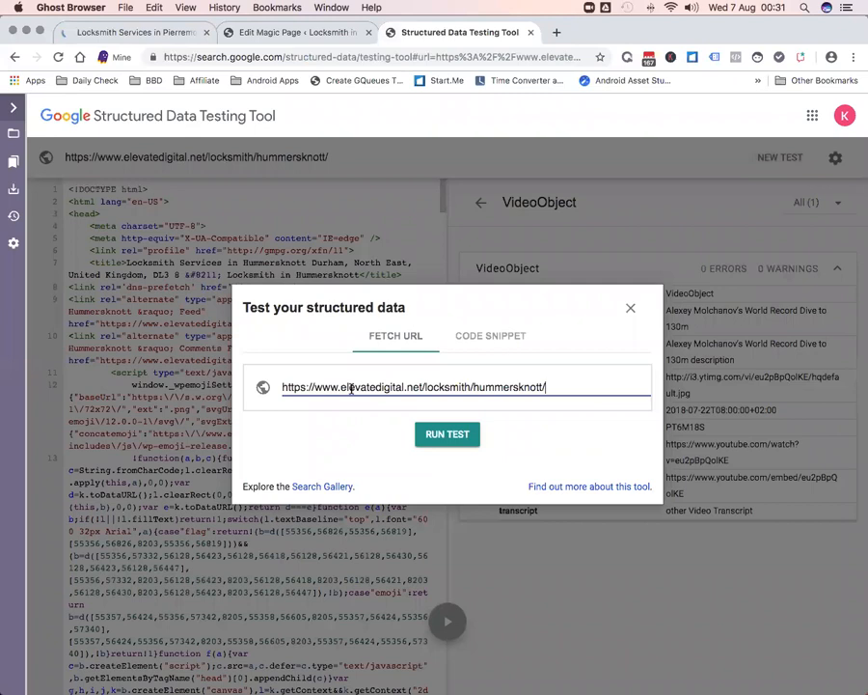
click(447, 433)
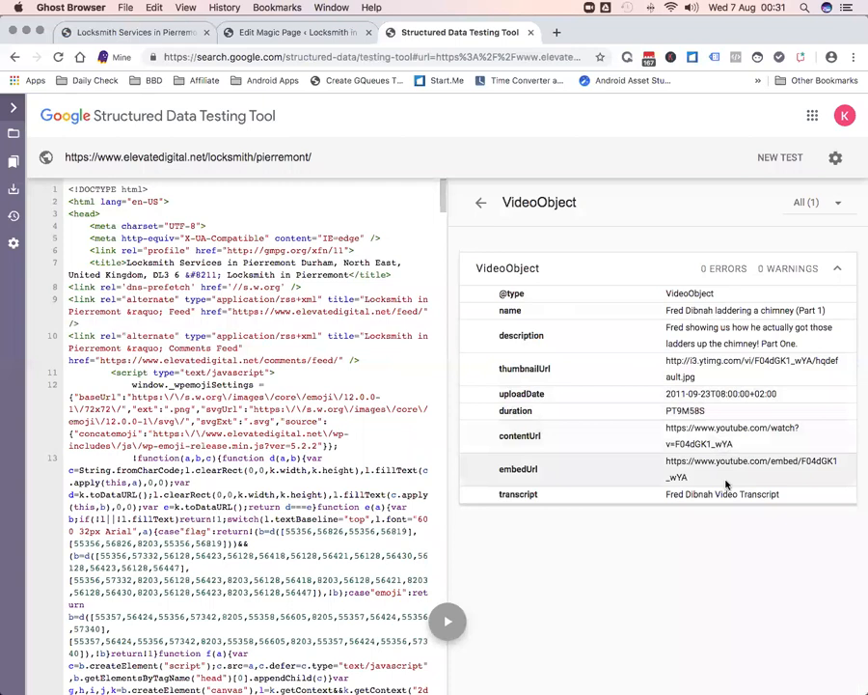
click(136, 32)
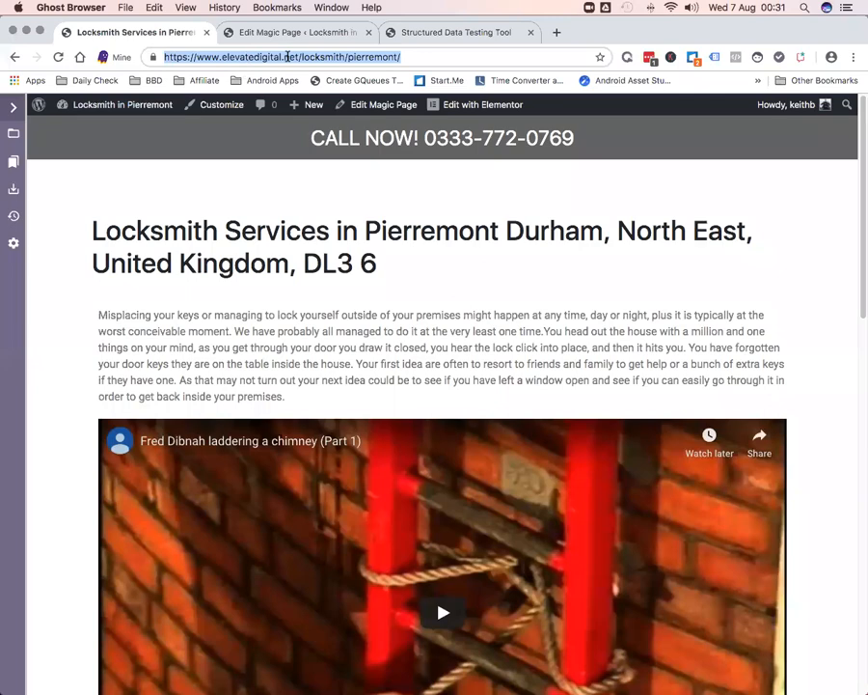
Step: Open Darlington from 'Other areas near Pierremont', then go back to the testing tool
scroll(down, 3)
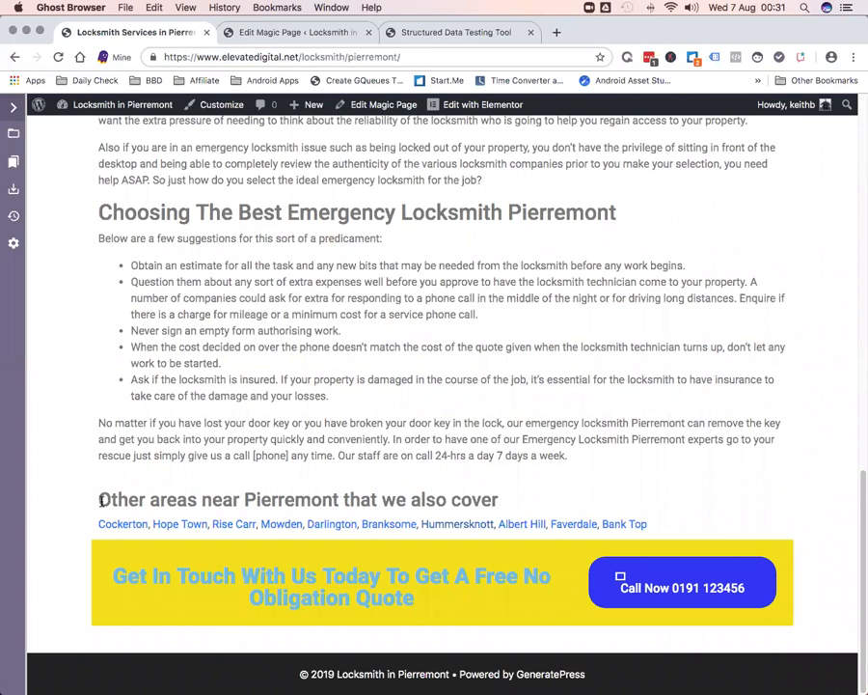
click(331, 524)
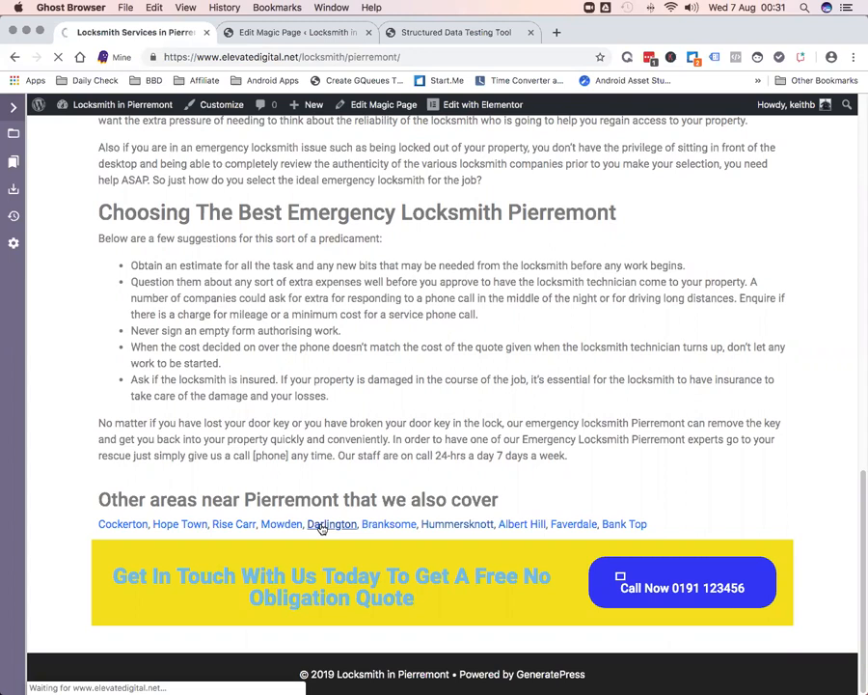
click(331, 524)
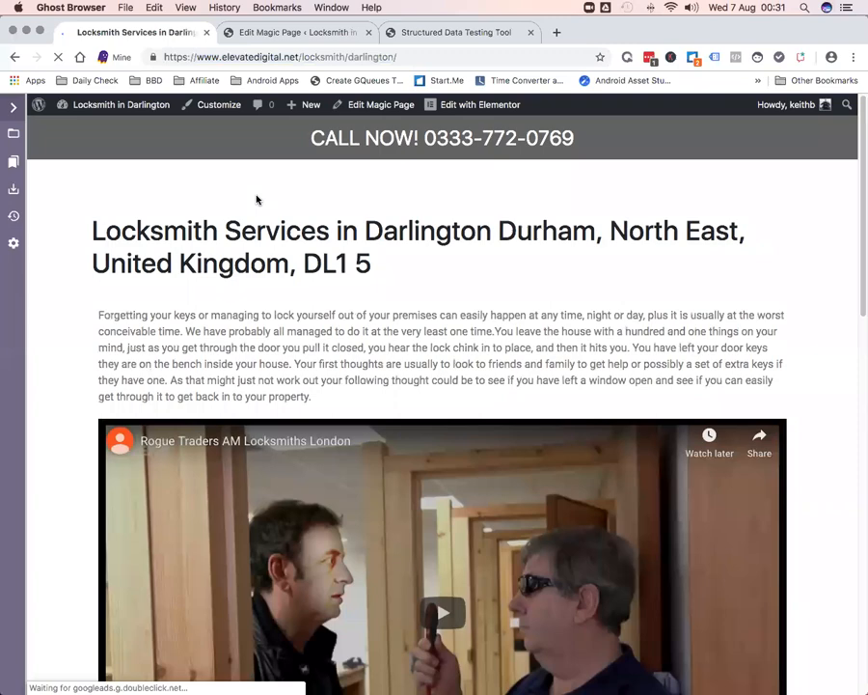
click(455, 32)
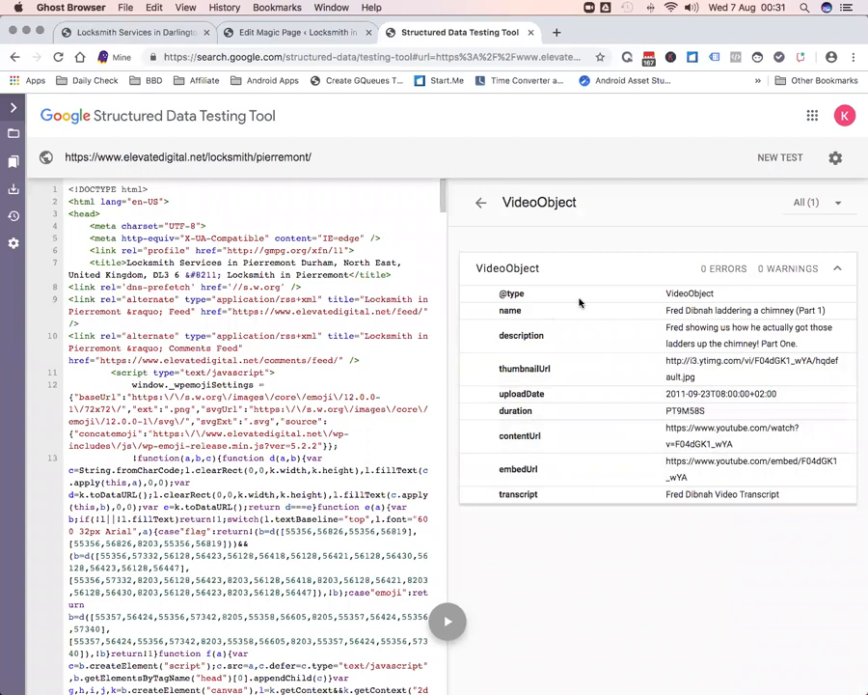
Step: Test the Darlington URL, verify its error-free Rogue Traders VideoObject, then return to WordPress
click(780, 158)
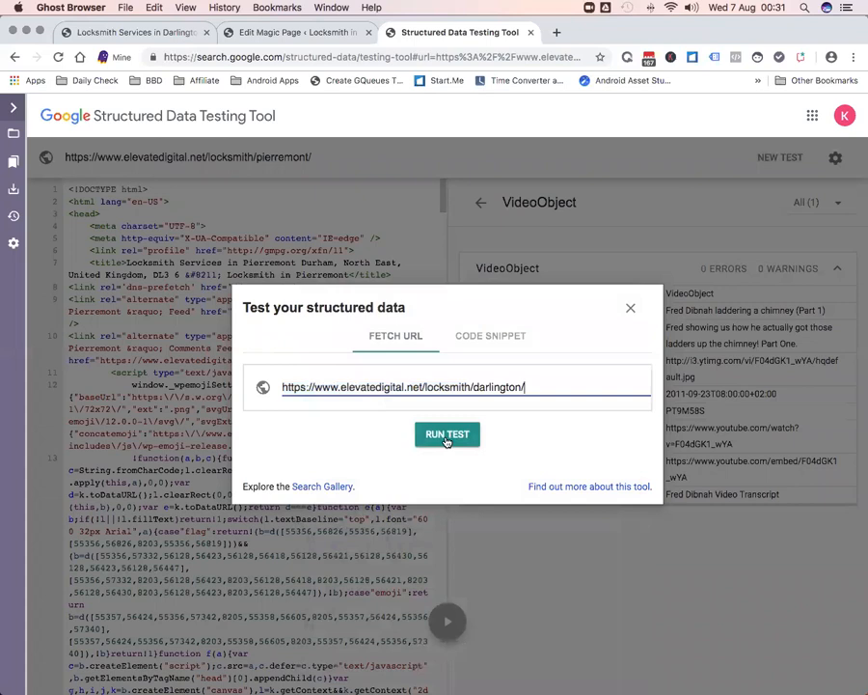
click(447, 433)
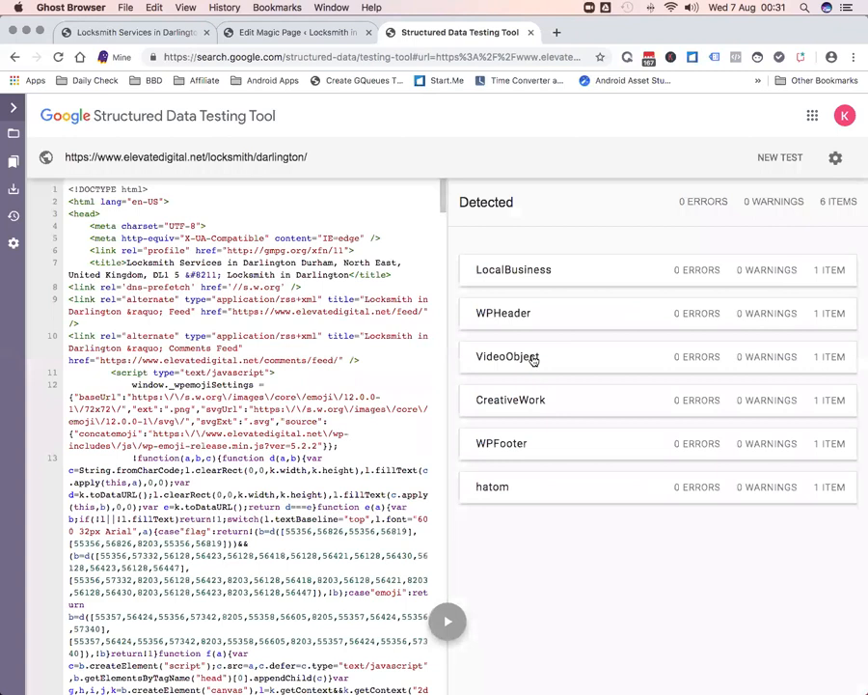
click(507, 356)
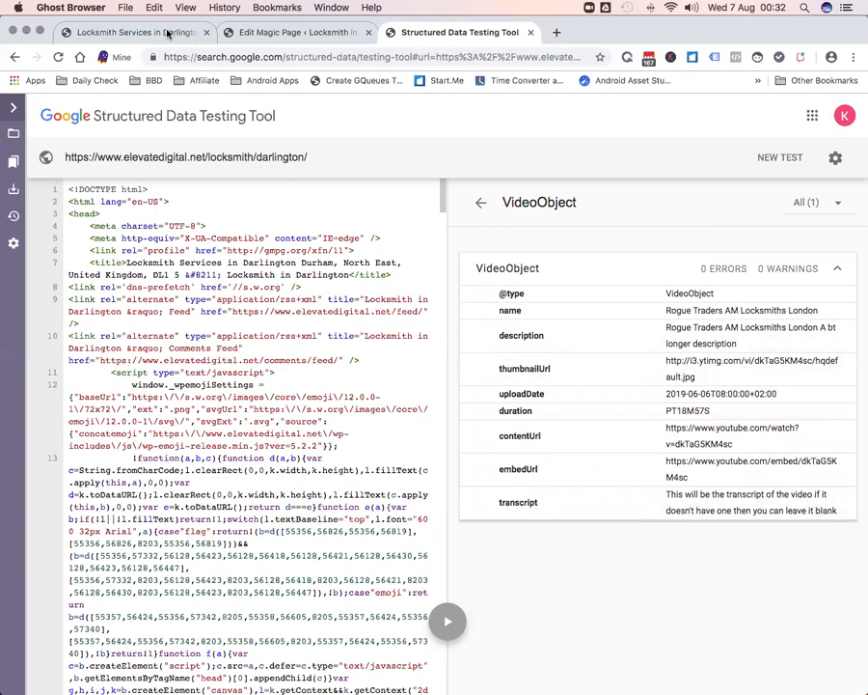
click(294, 32)
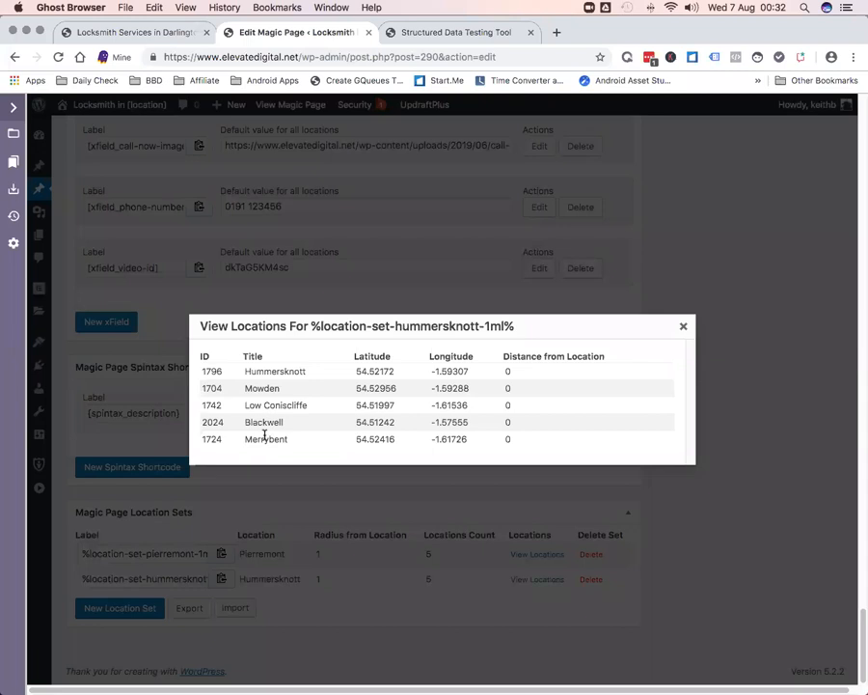
Step: Copy Merrybent from the Hummersknott locations and test its live page, getting six items, zero errors
right_click(265, 440)
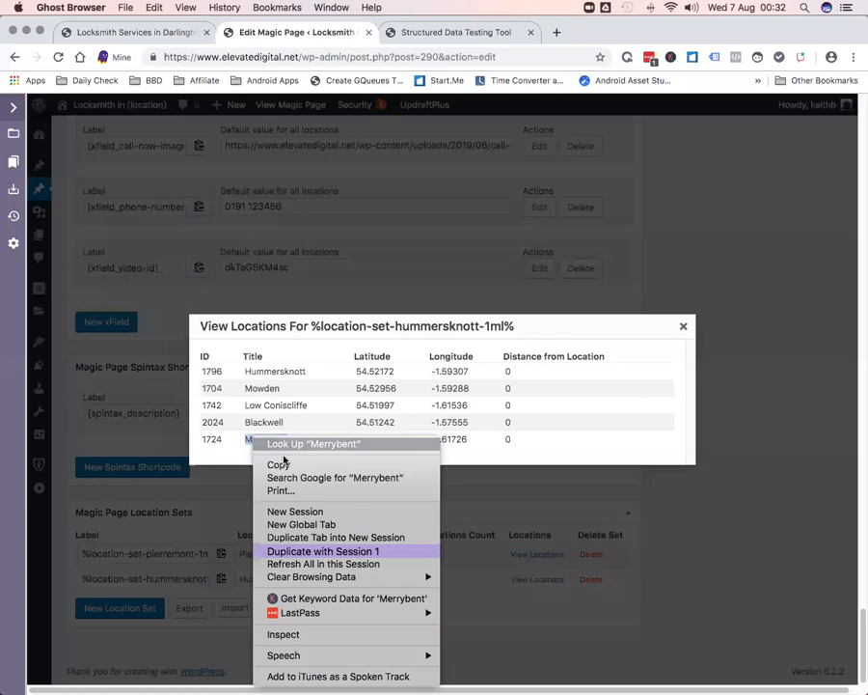
click(459, 31)
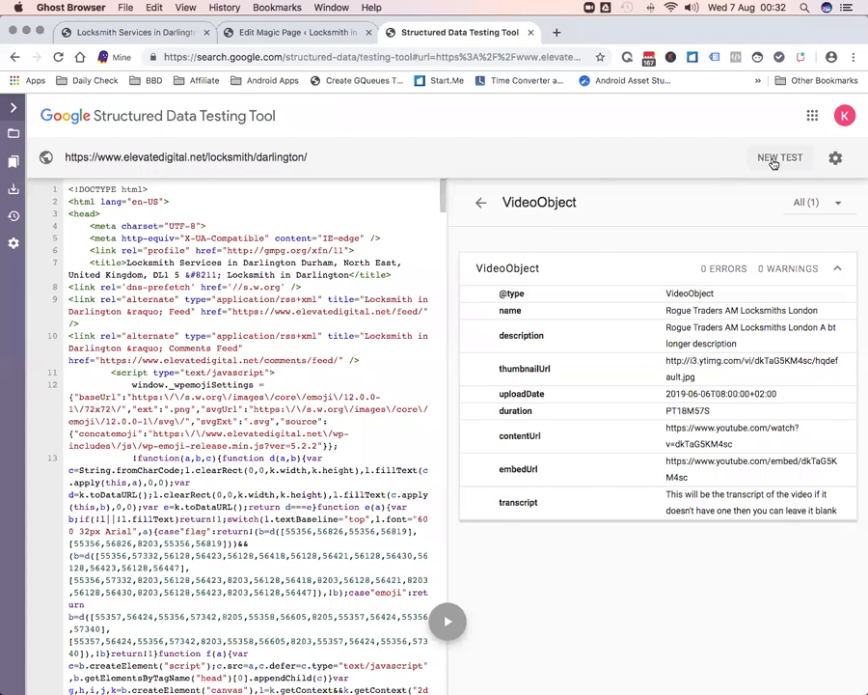
click(779, 158)
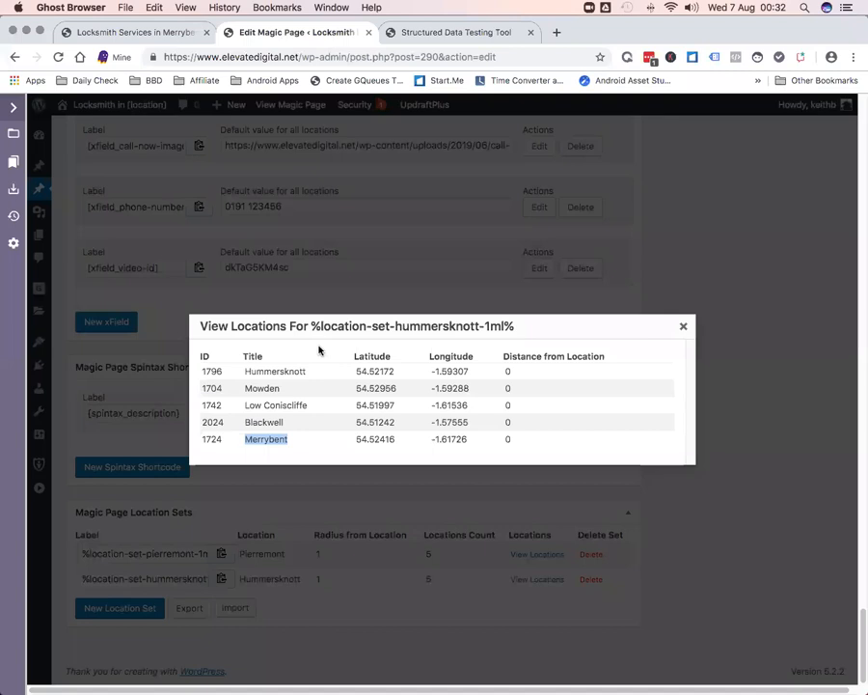
click(459, 32)
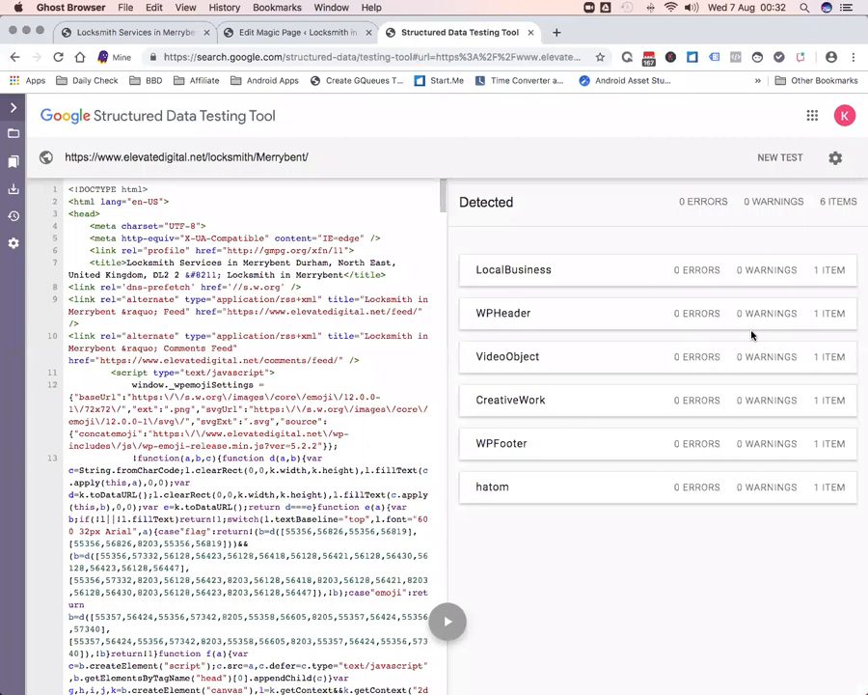
Step: Check Merrybent's VideoObject shows zero errors, then close the Hummersknott View Locations dialog
click(507, 356)
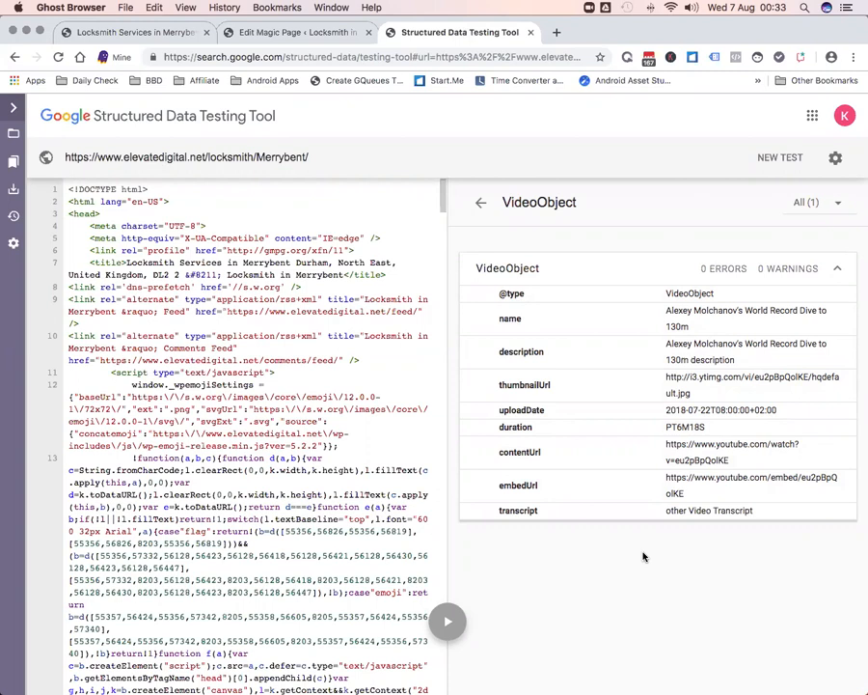
mouse_move(665, 554)
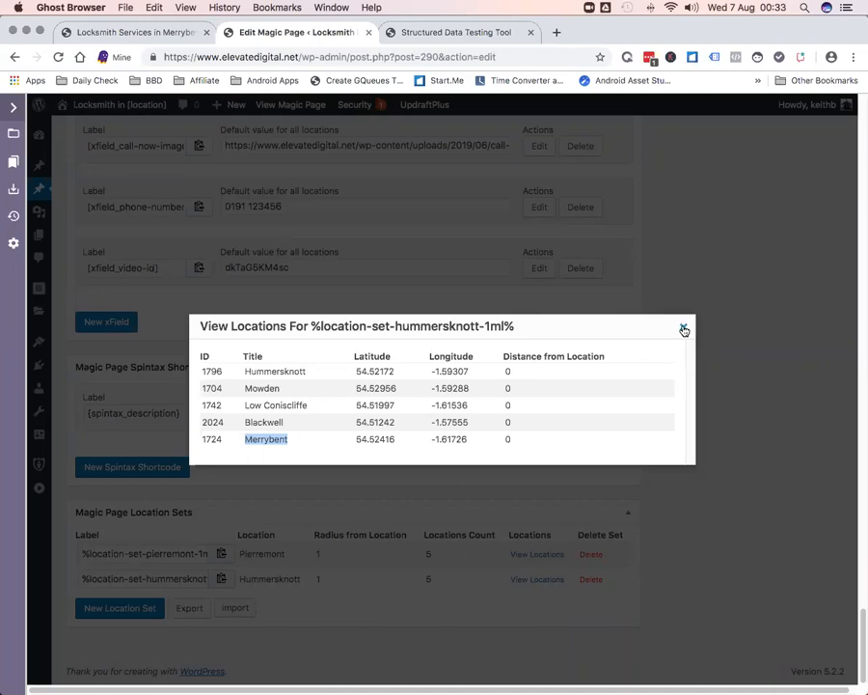
click(685, 329)
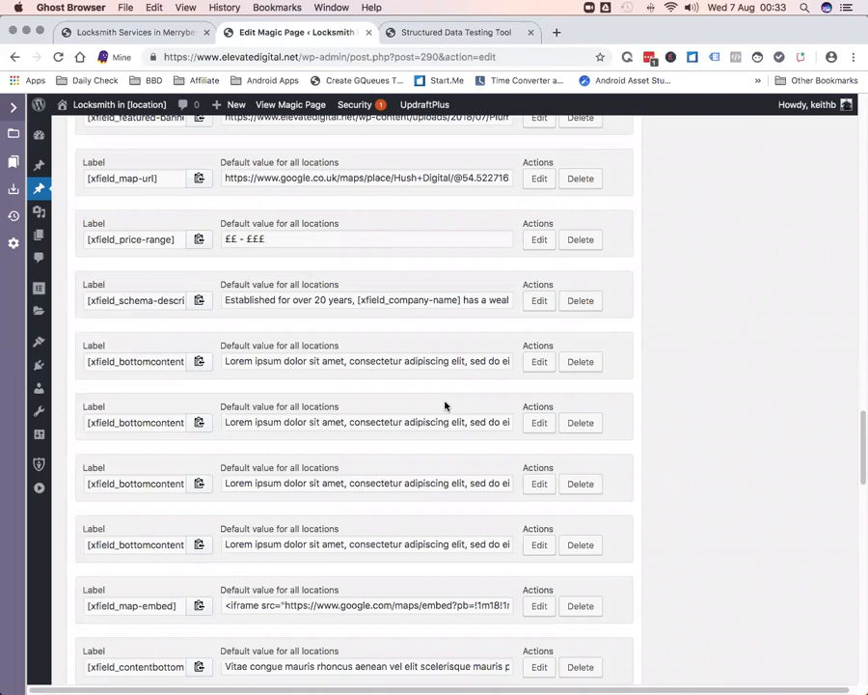
scroll(down, 3)
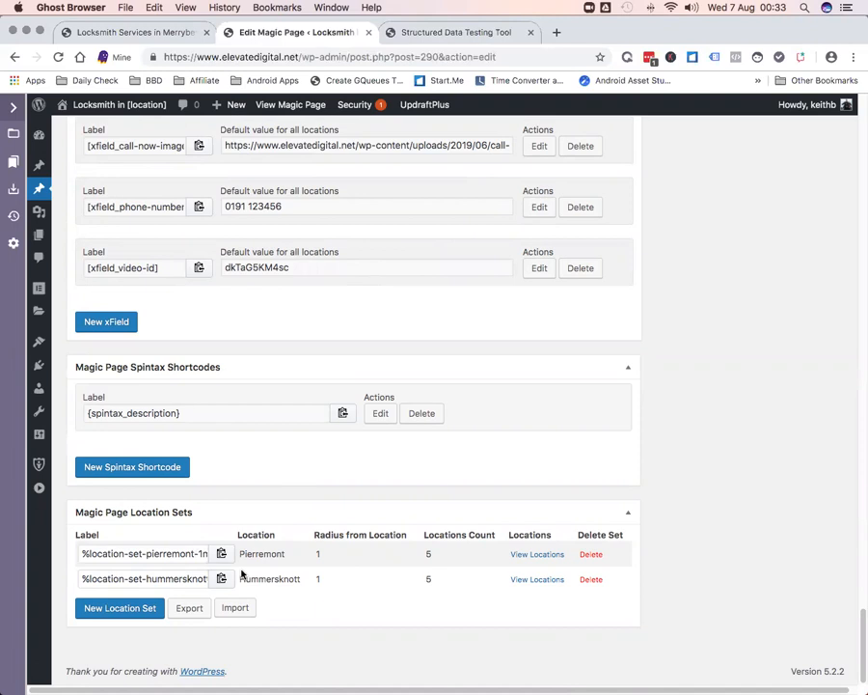
scroll(up, 3)
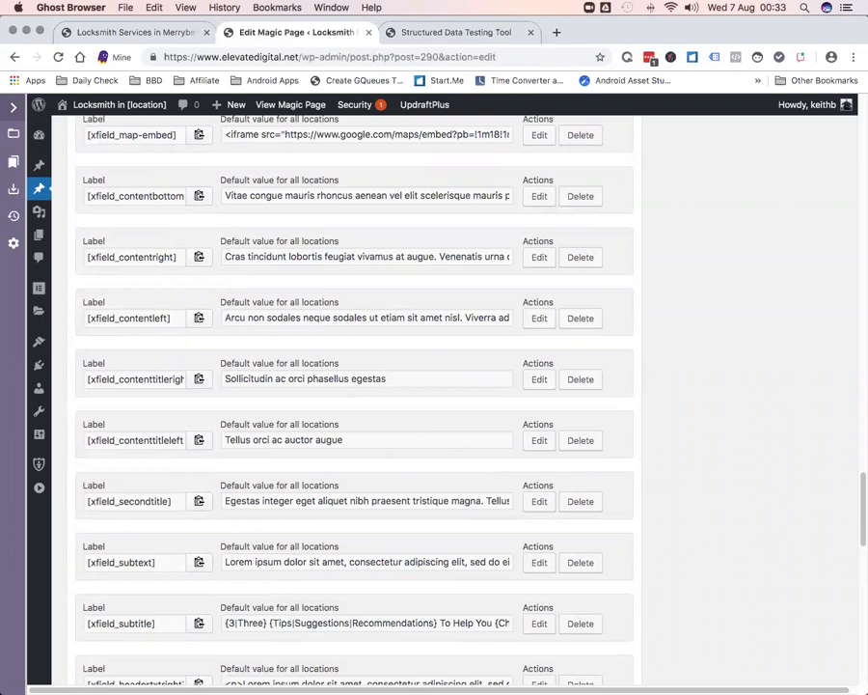